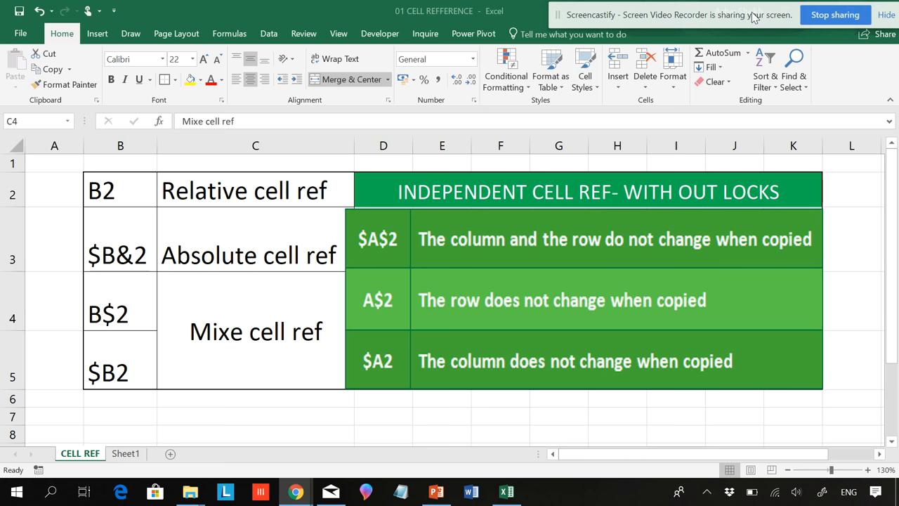
pyautogui.moveTo(148, 247)
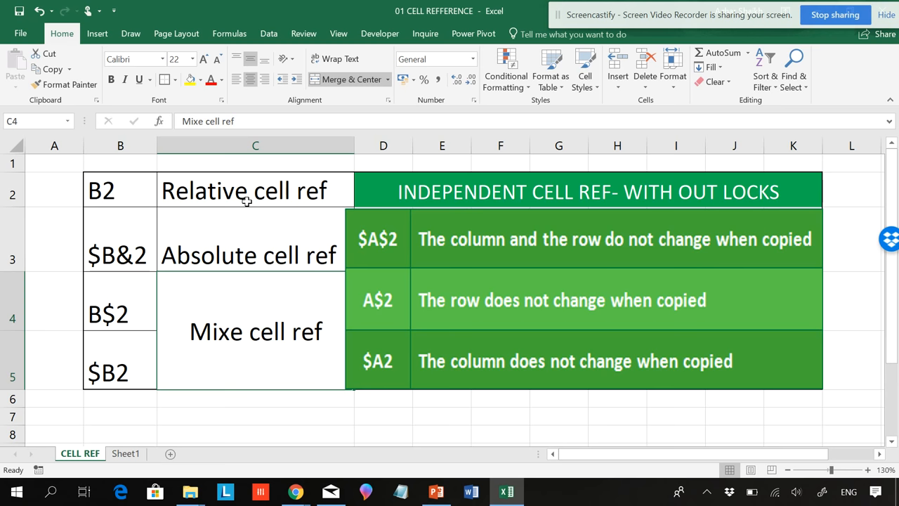
pyautogui.moveTo(125, 194)
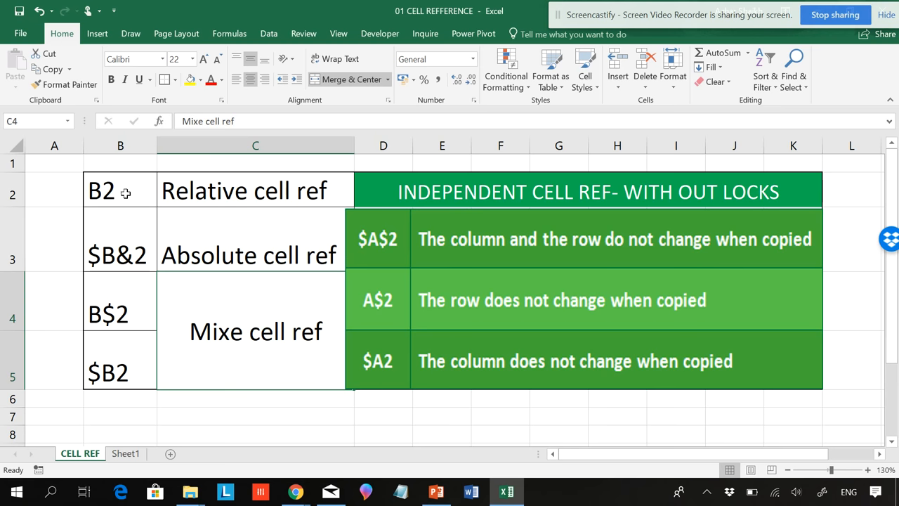
pyautogui.moveTo(454, 199)
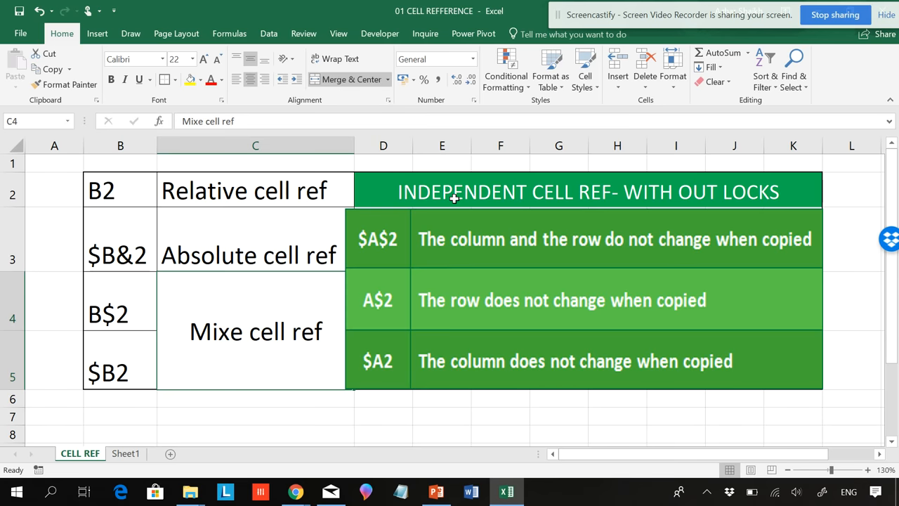
pyautogui.moveTo(589, 199)
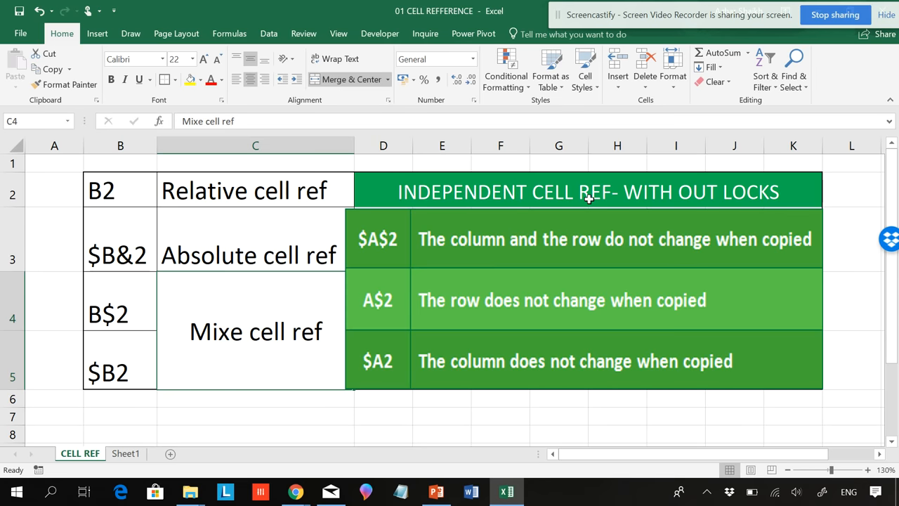
pyautogui.moveTo(174, 236)
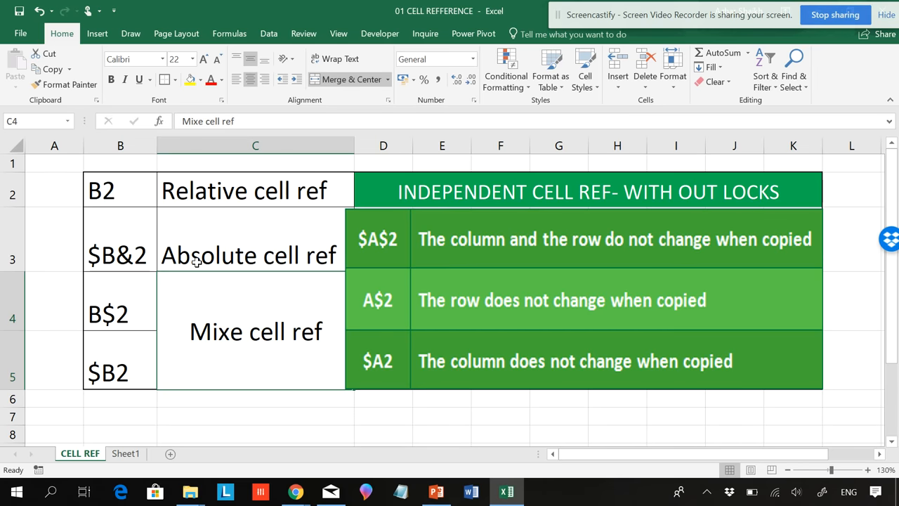
pyautogui.moveTo(236, 259)
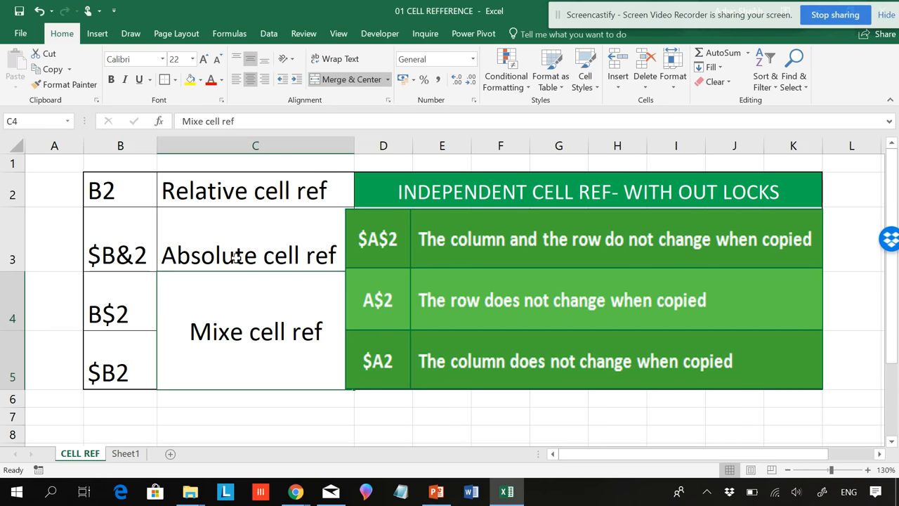
pyautogui.moveTo(483, 254)
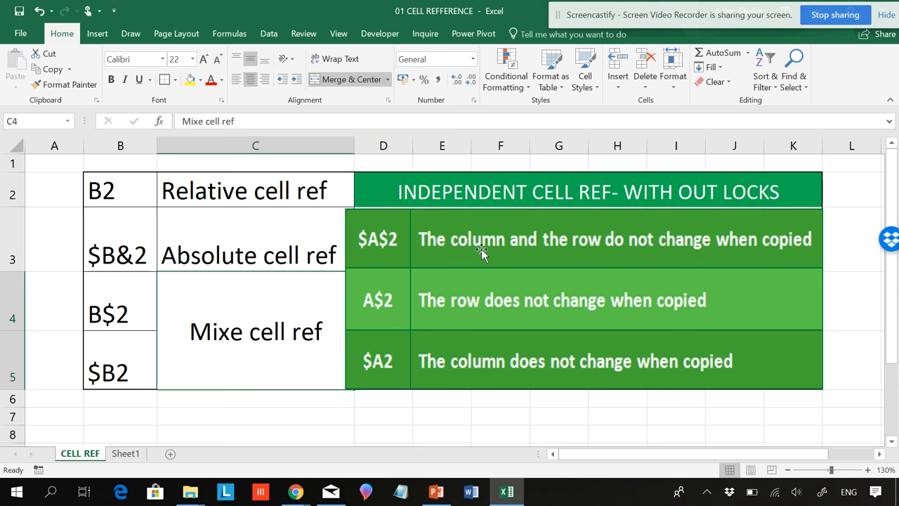
pyautogui.moveTo(447, 253)
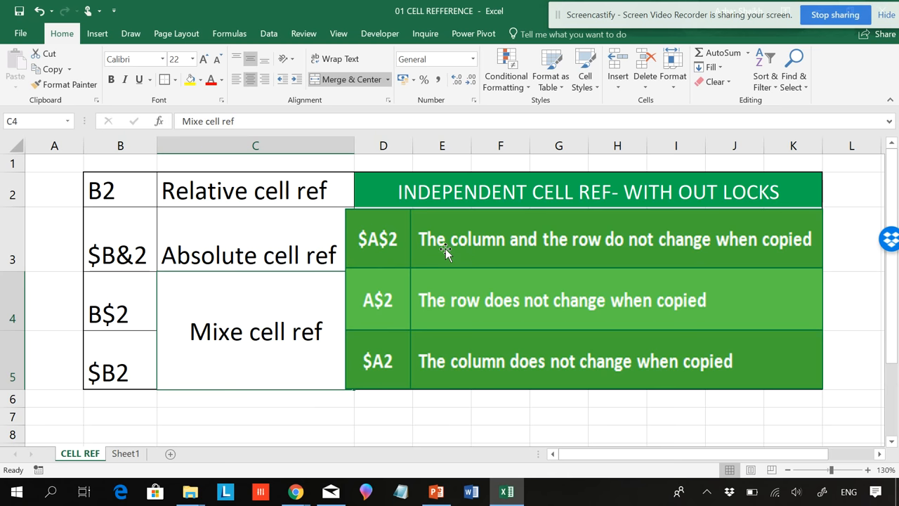
pyautogui.moveTo(448, 254)
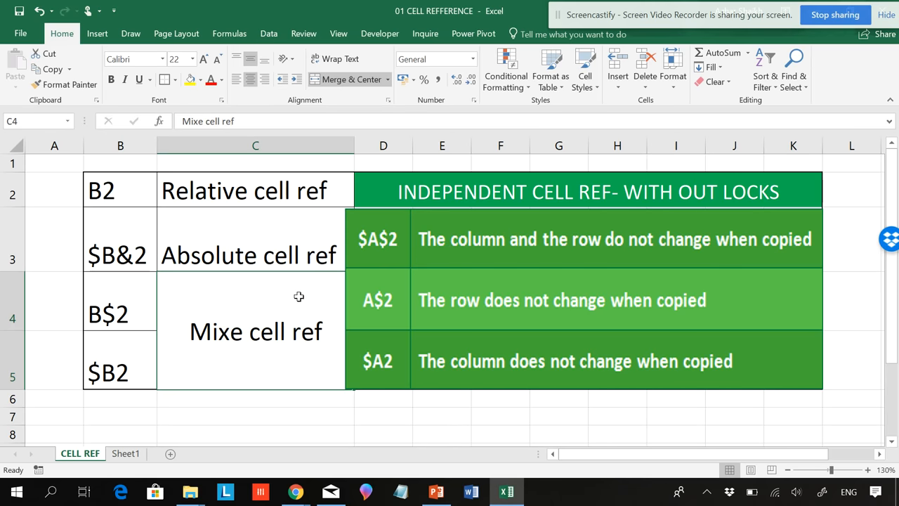
pyautogui.moveTo(191, 326)
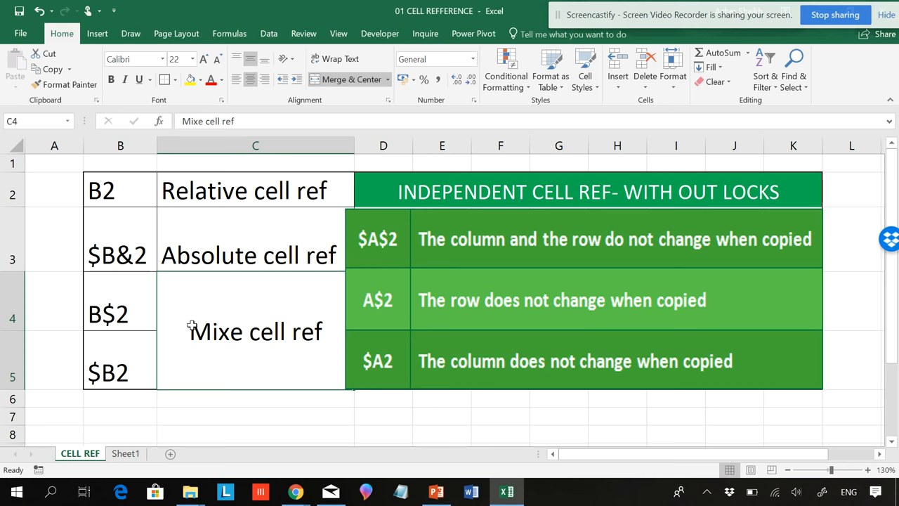
pyautogui.moveTo(394, 309)
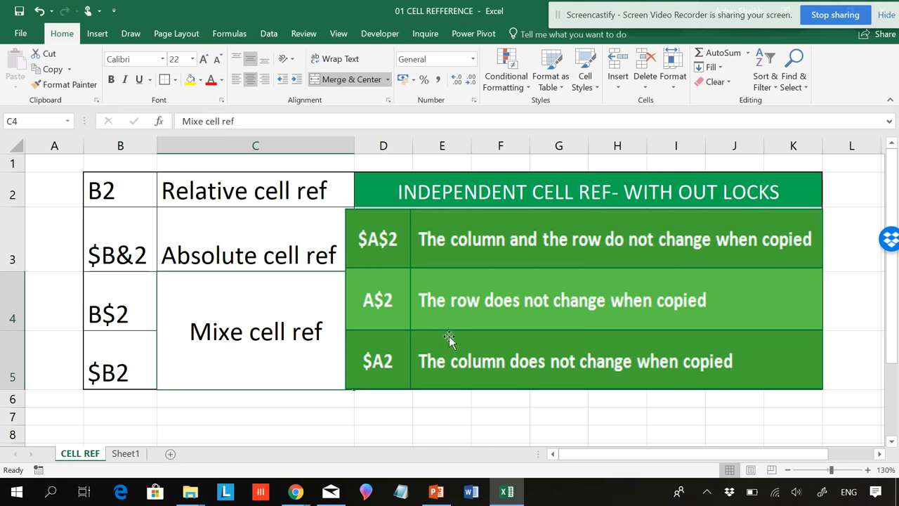
pyautogui.moveTo(541, 309)
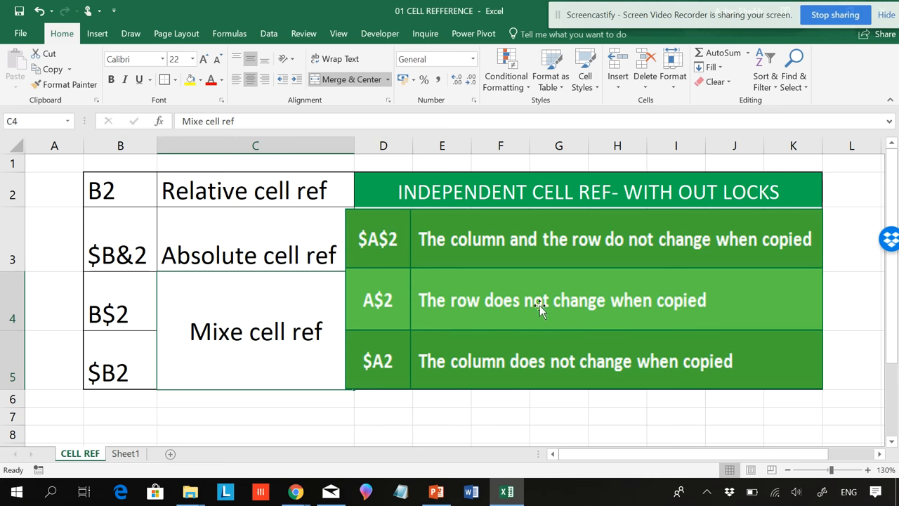
pyautogui.moveTo(640, 372)
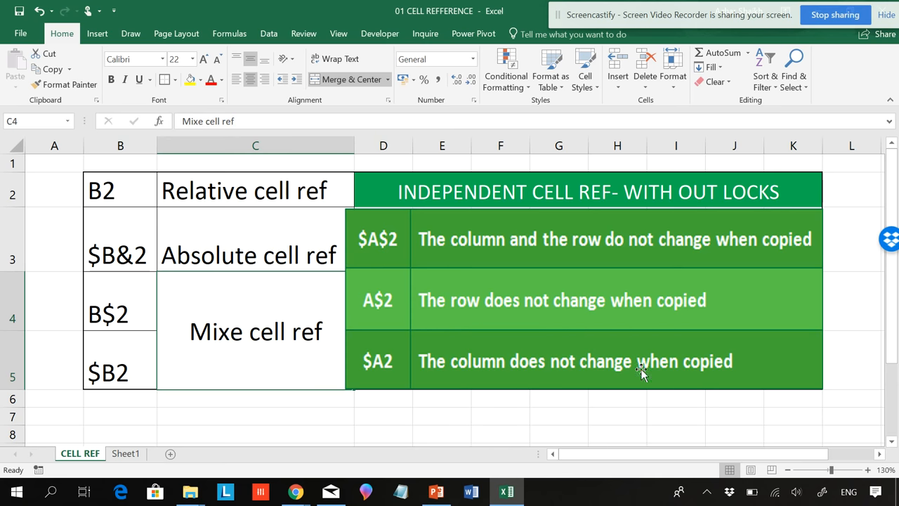
pyautogui.moveTo(319, 365)
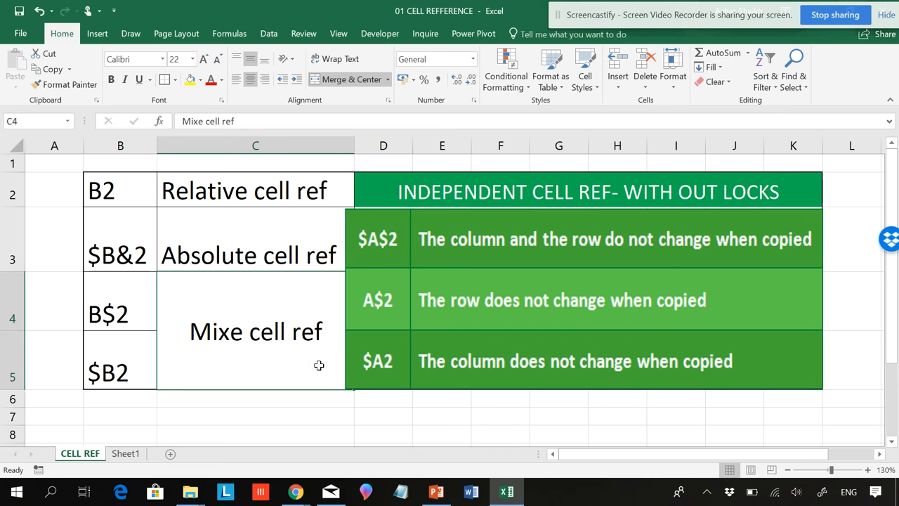
pyautogui.moveTo(151, 199)
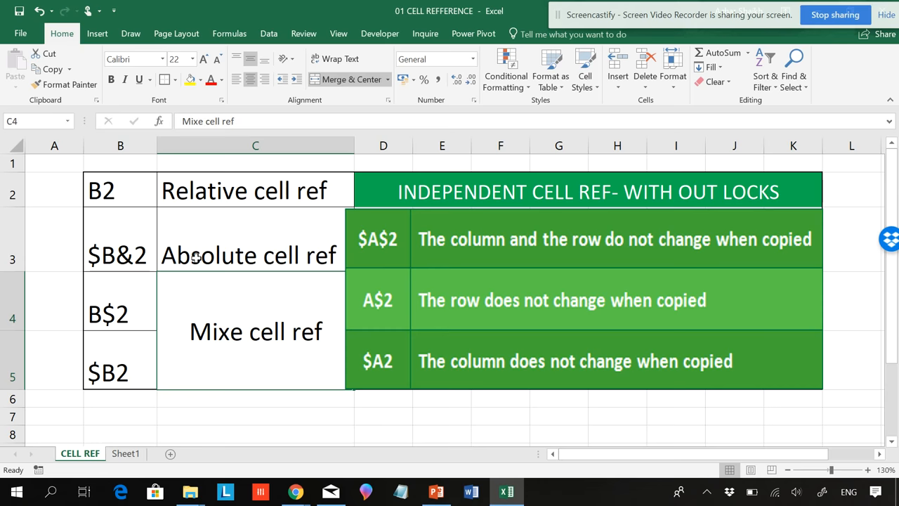
pyautogui.moveTo(163, 290)
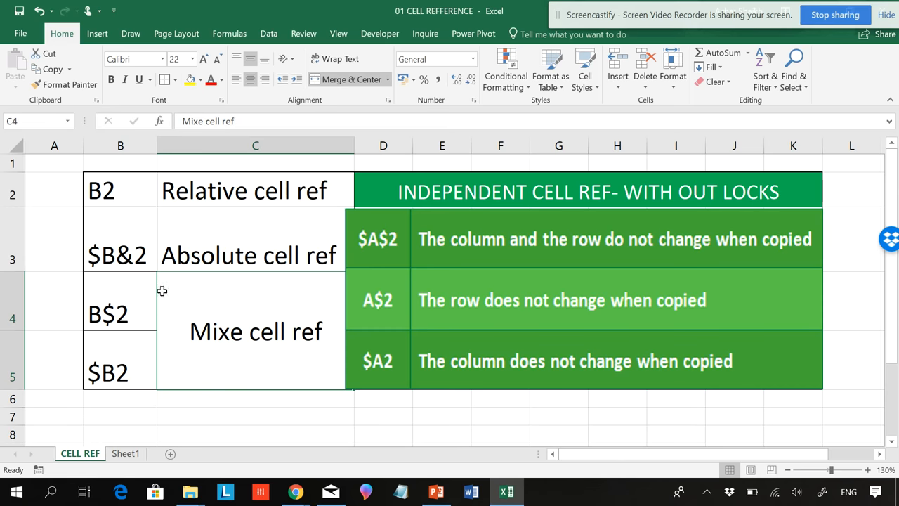
pyautogui.moveTo(314, 215)
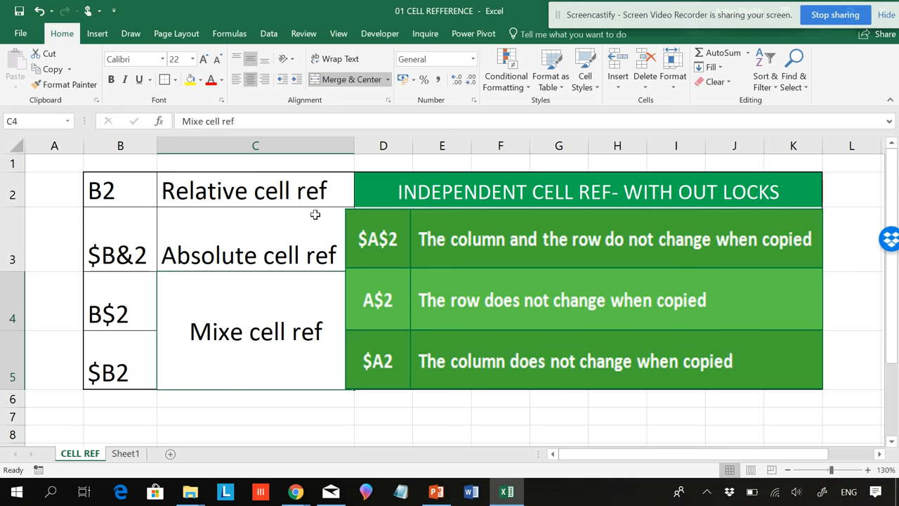
pyautogui.moveTo(180, 260)
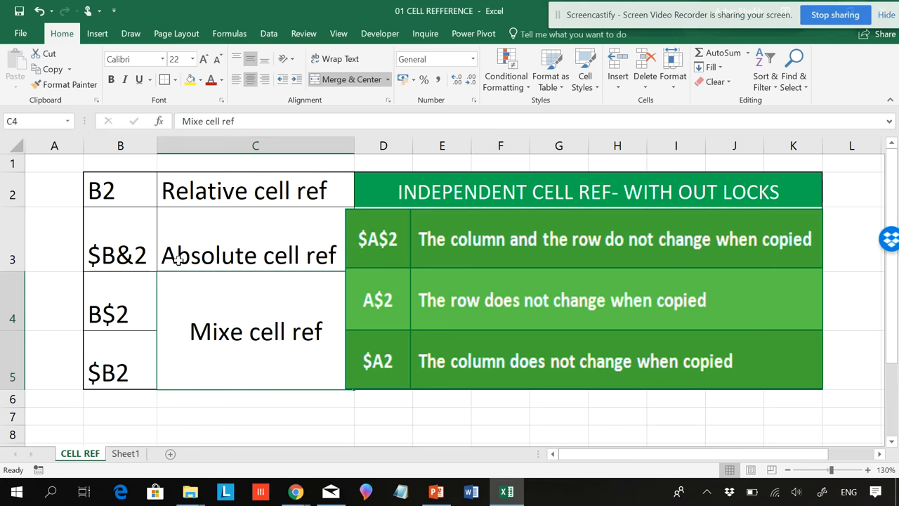
pyautogui.moveTo(228, 195)
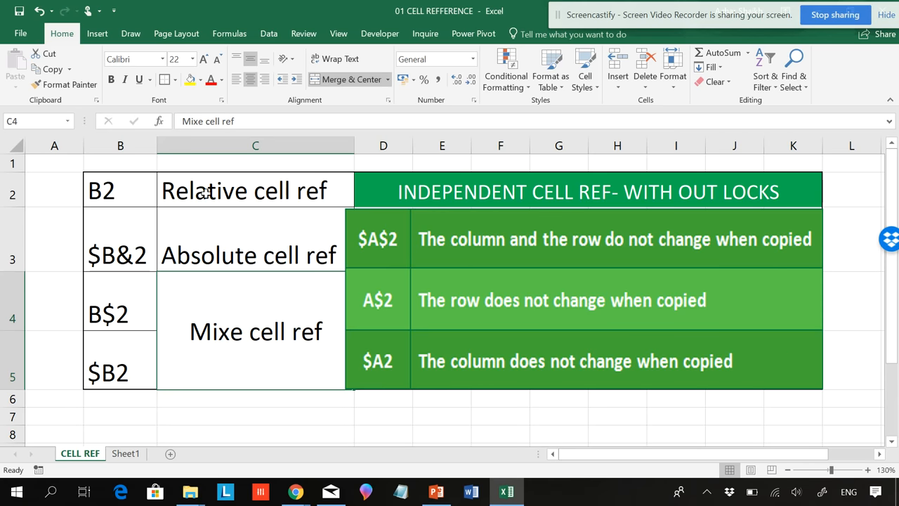
pyautogui.moveTo(181, 438)
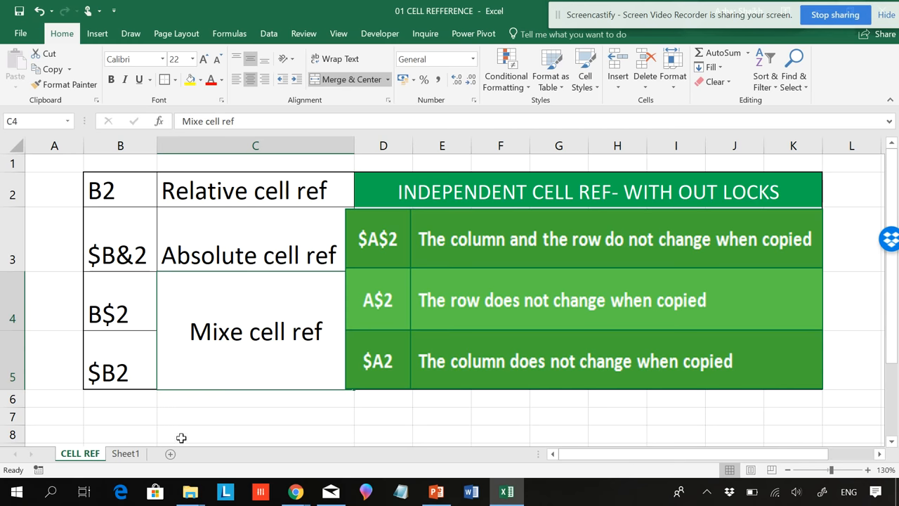
# On Sheet1, enter 1000, 2000 and 3000 across H2, I2 and J2.
pyautogui.click(127, 453)
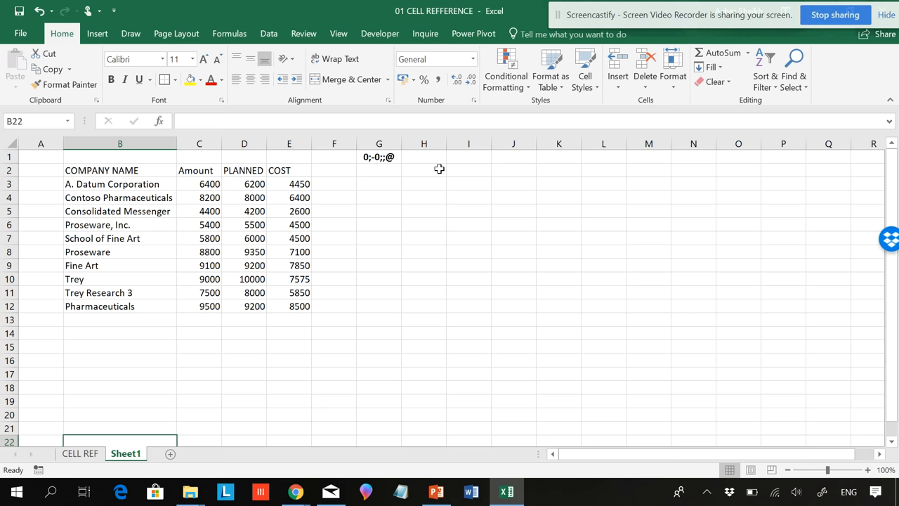
pyautogui.moveTo(211, 189)
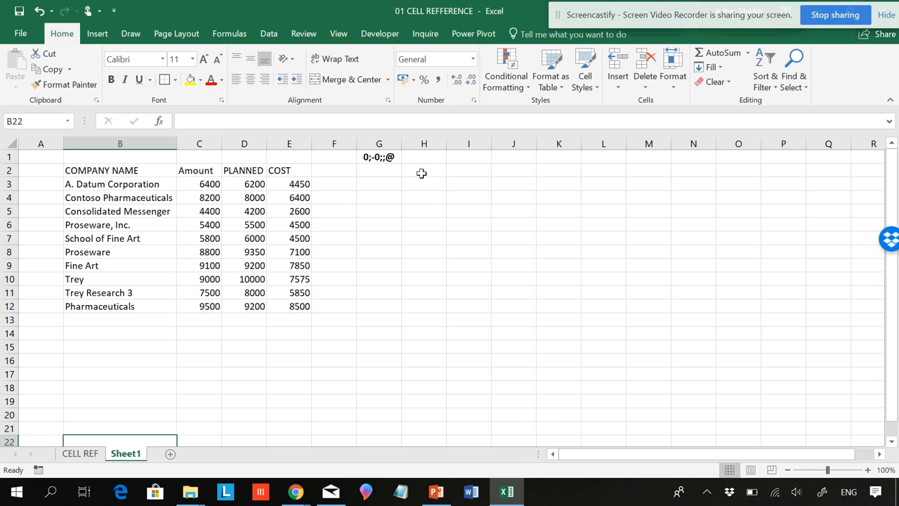
pyautogui.click(424, 170)
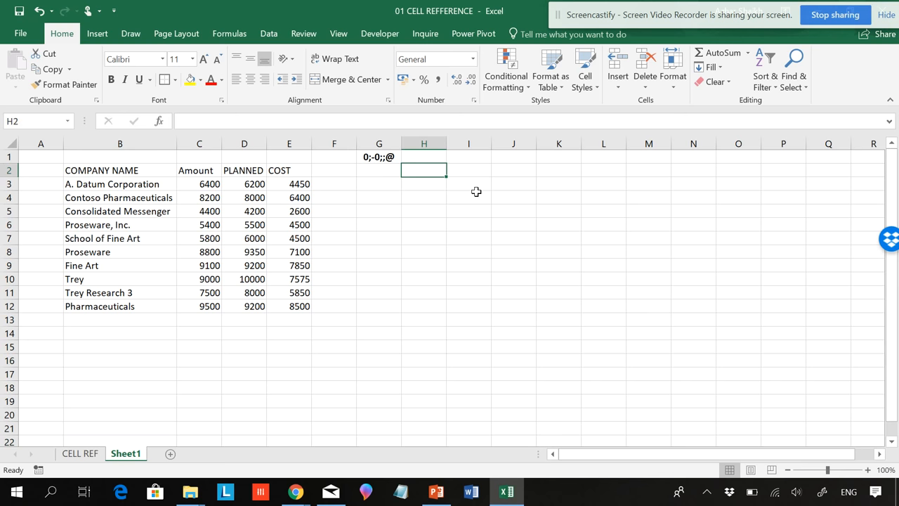
pyautogui.write('1')
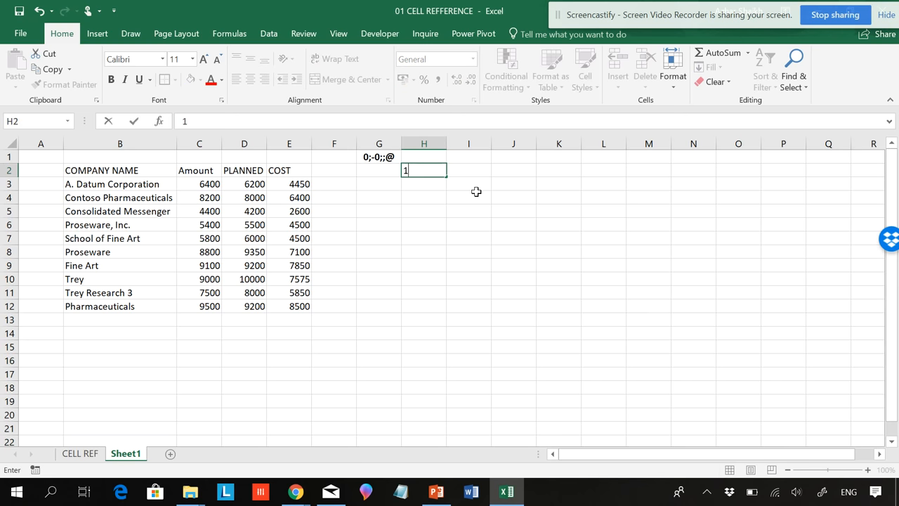
pyautogui.write('000')
pyautogui.click(470, 170)
pyautogui.write('2')
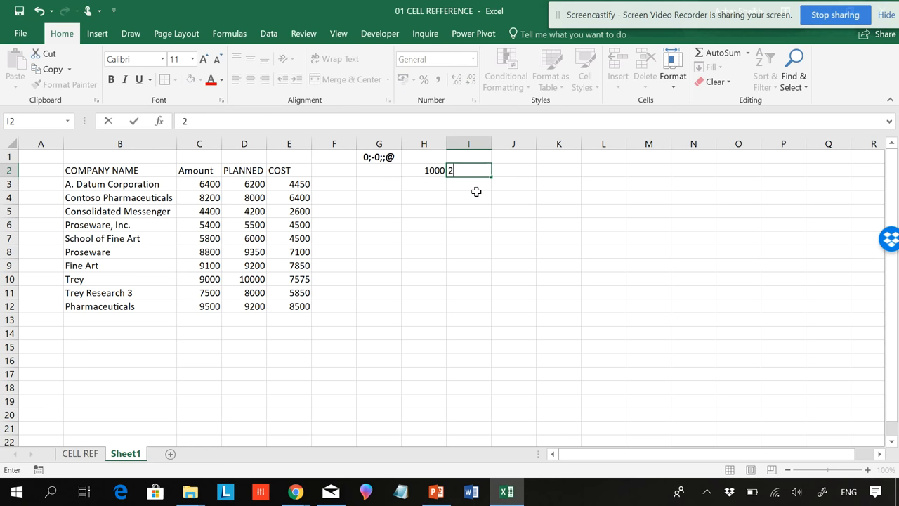
pyautogui.write('000')
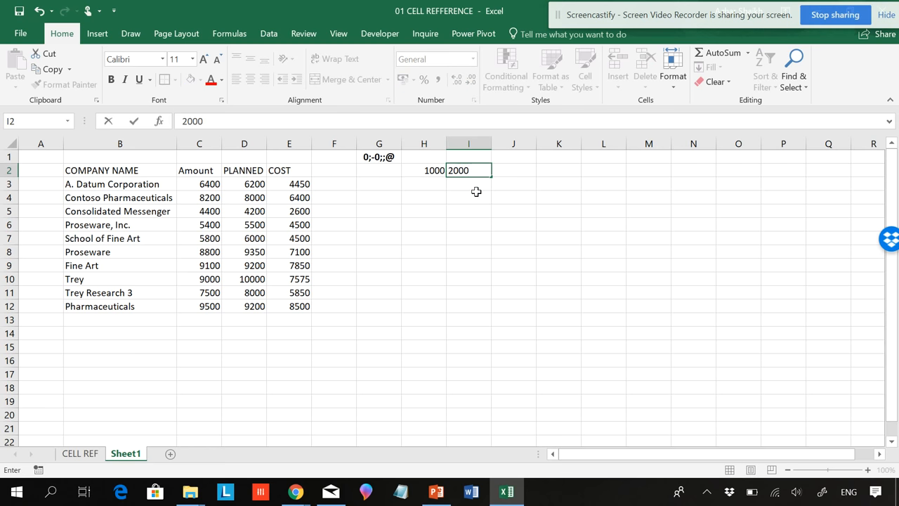
pyautogui.write('3')
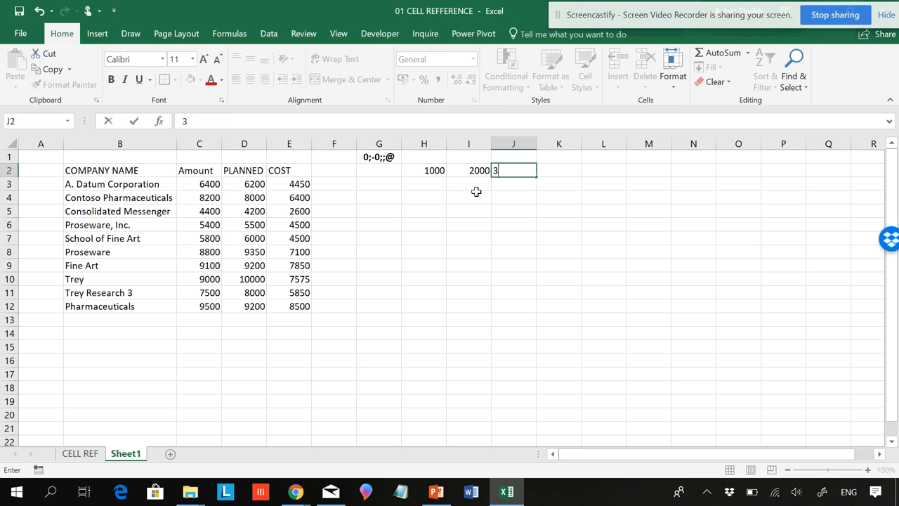
pyautogui.write('000')
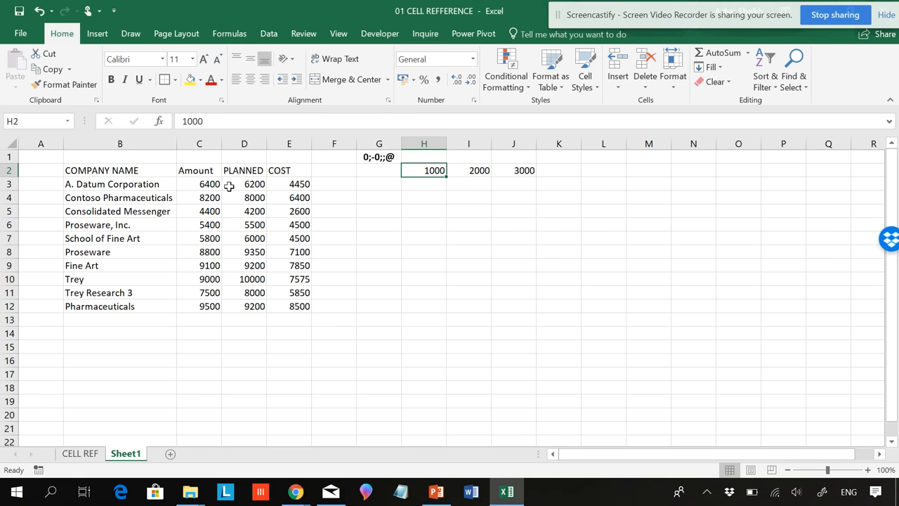
pyautogui.moveTo(217, 334)
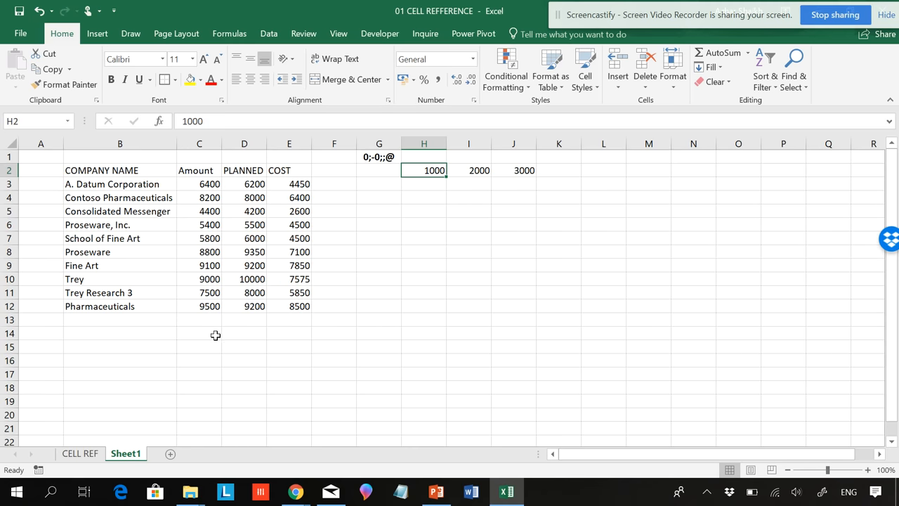
# Enter =C3+H2 in C14 and fill it down to C21, checking a copied formula.
pyautogui.click(199, 333)
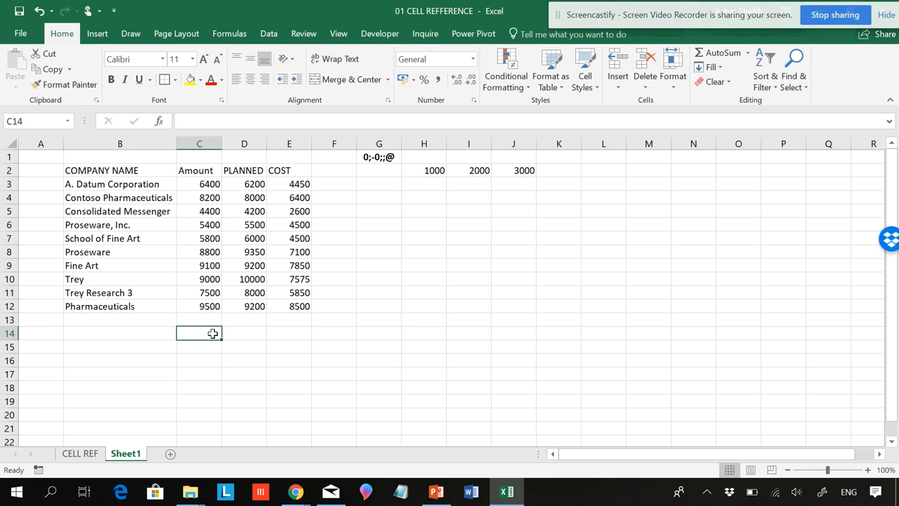
pyautogui.moveTo(118, 437)
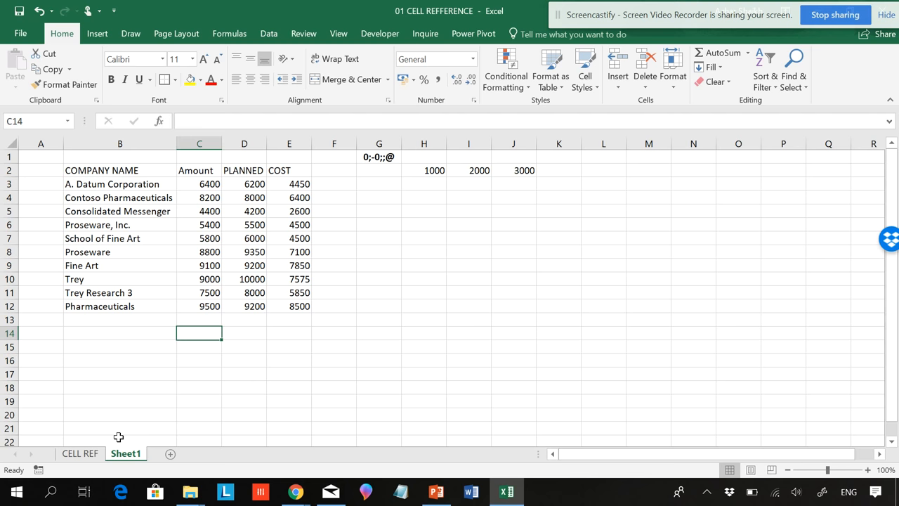
pyautogui.write('=')
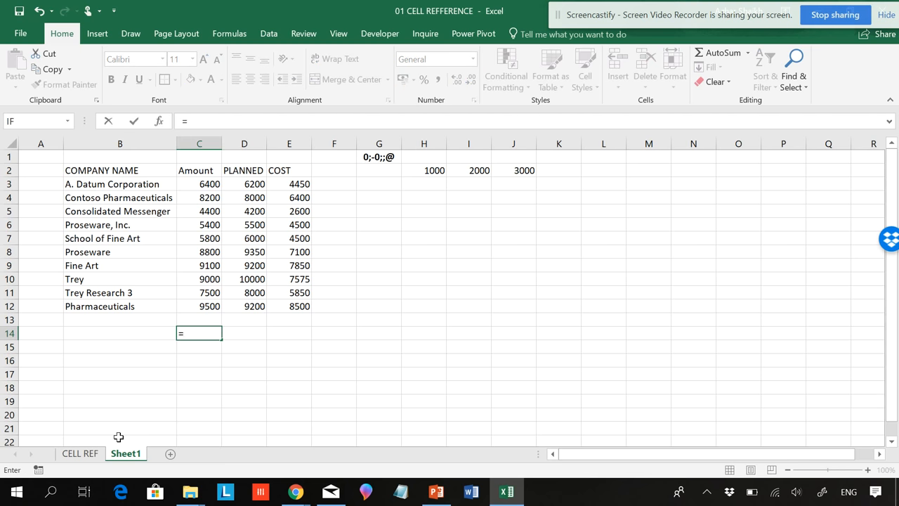
pyautogui.moveTo(207, 189)
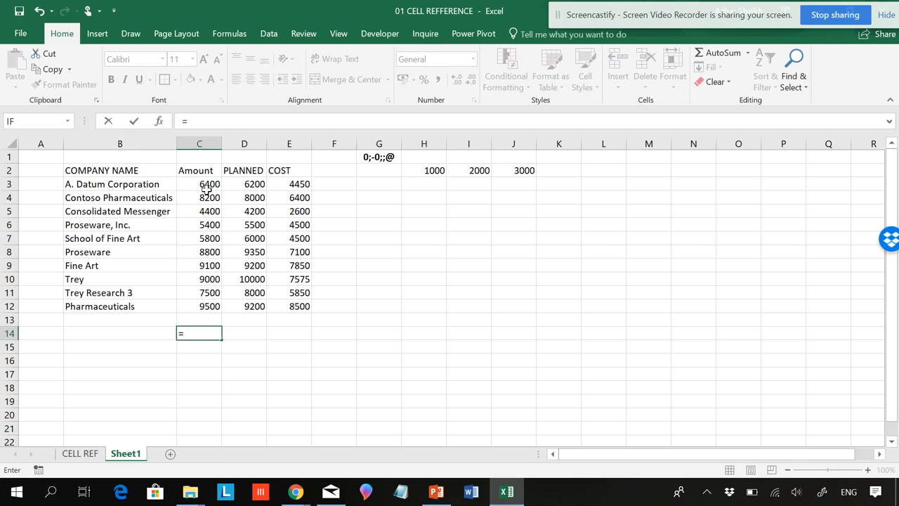
pyautogui.click(199, 182)
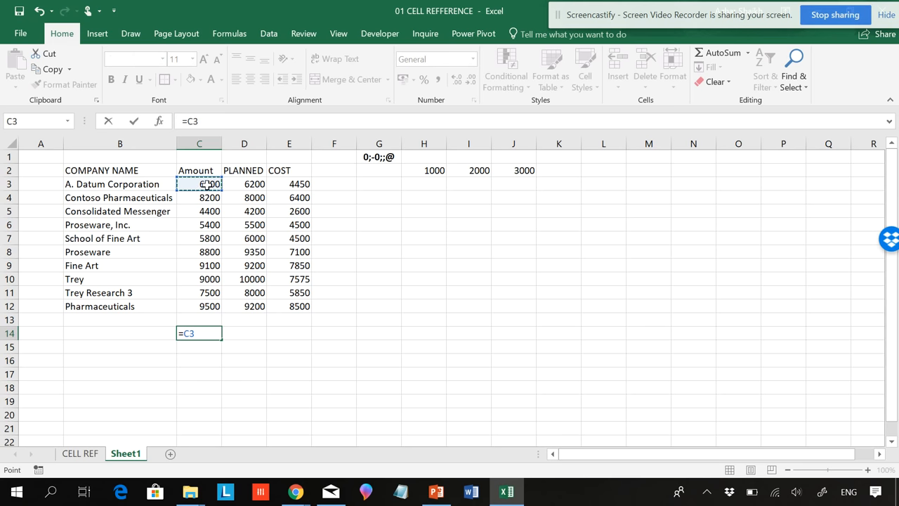
pyautogui.write('+')
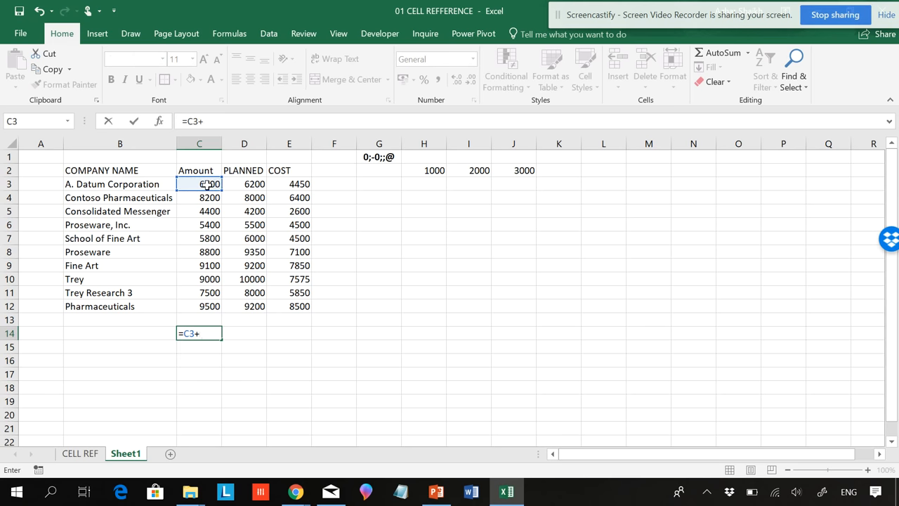
pyautogui.click(424, 170)
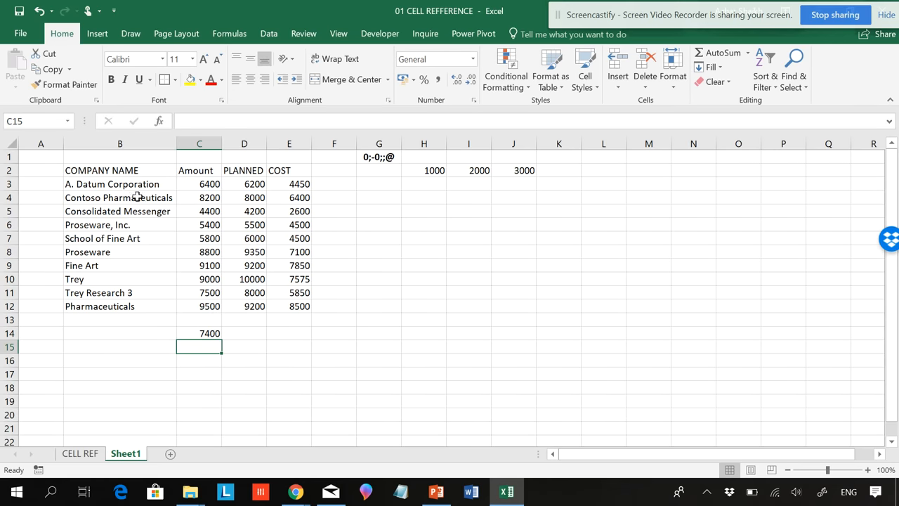
pyautogui.click(199, 333)
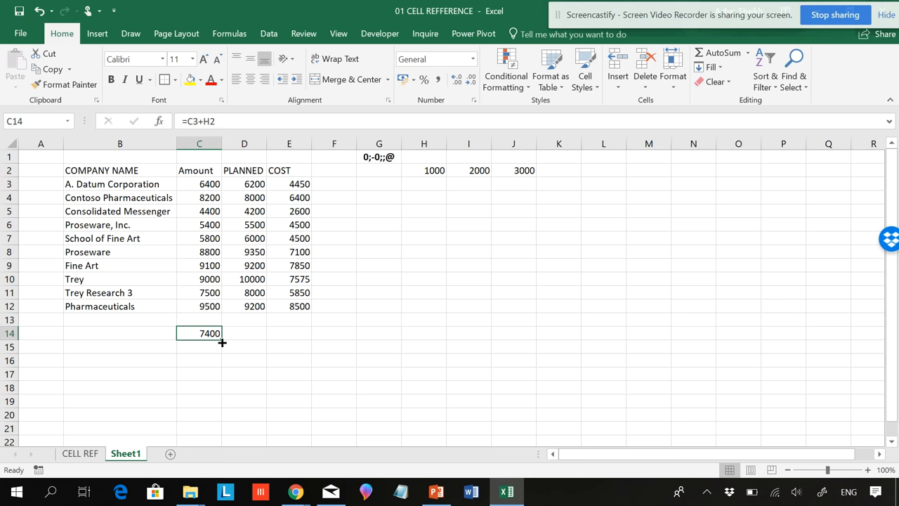
pyautogui.moveTo(222, 343); pyautogui.dragTo(208, 427)
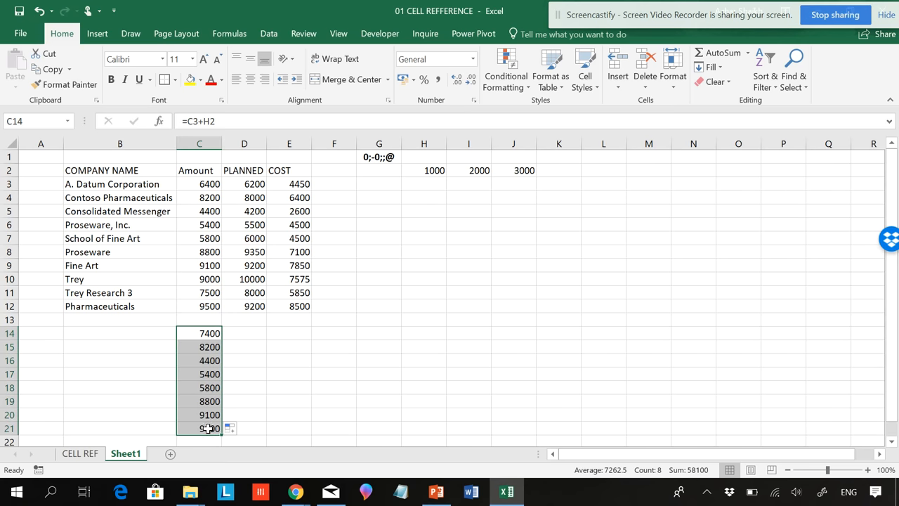
pyautogui.click(199, 197)
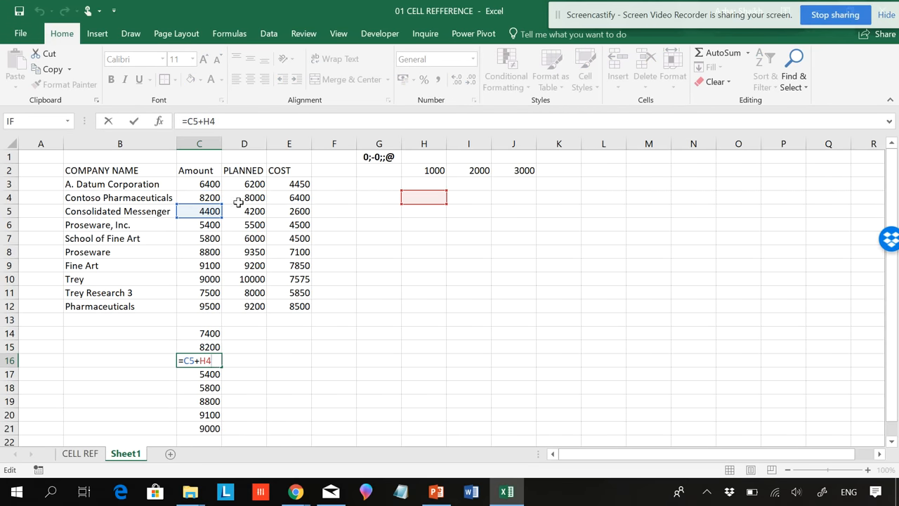
pyautogui.moveTo(427, 352)
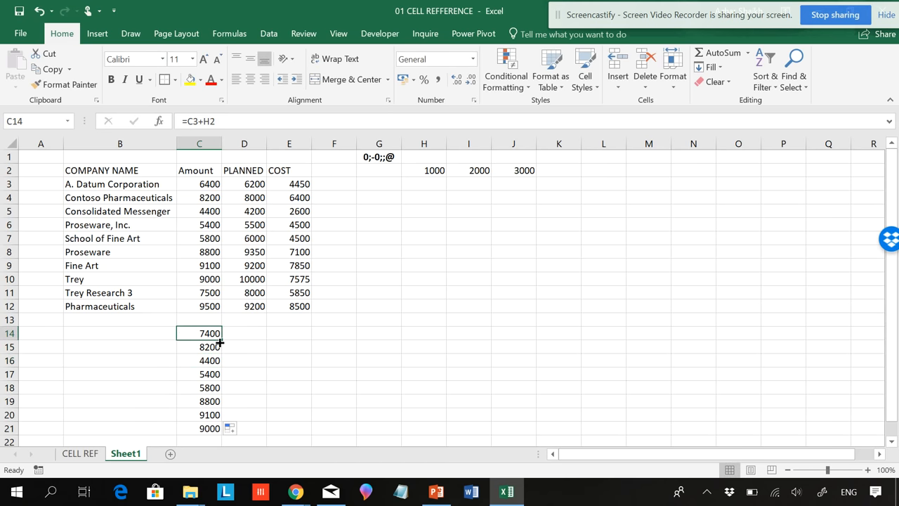
pyautogui.moveTo(357, 236)
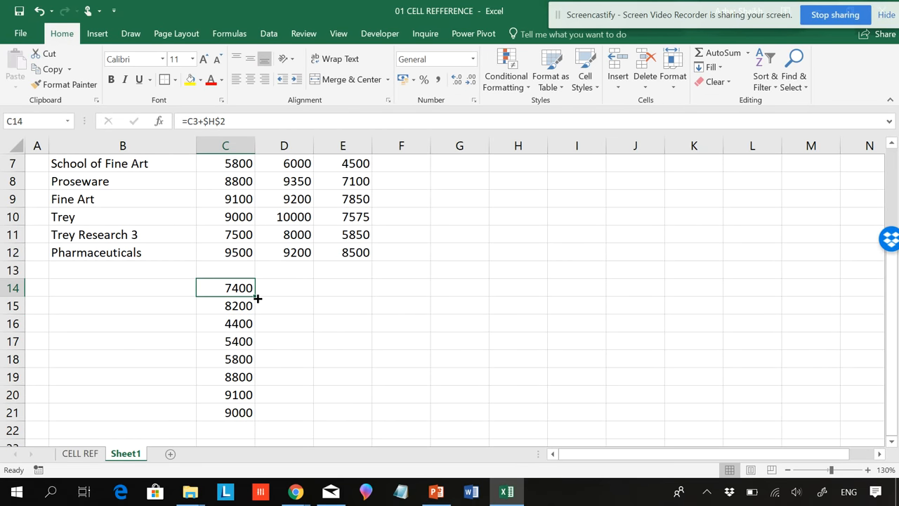
# Fill the =C3+$H$2 formula down column C so every row adds the same 1000.
pyautogui.moveTo(259, 286); pyautogui.dragTo(252, 419)
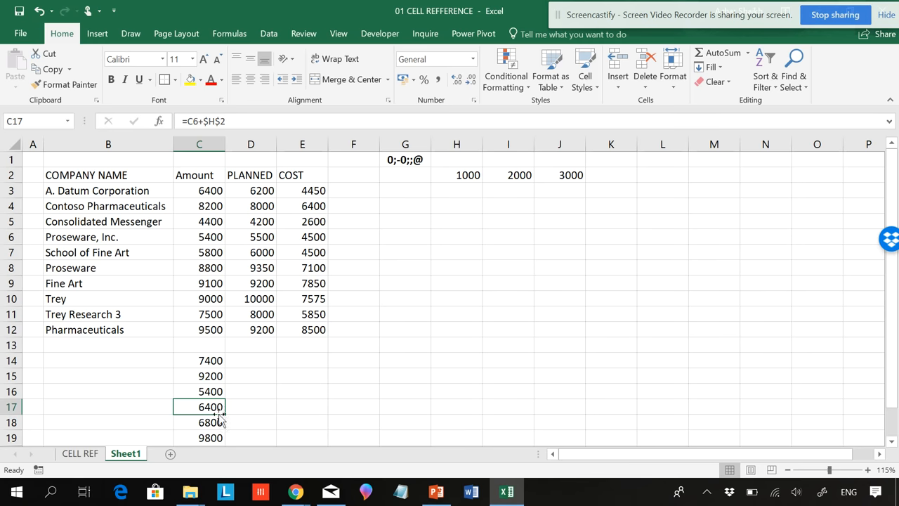
# Show the CELL REF sheet explaining how A$2 and $A2 behave when copied.
pyautogui.click(78, 453)
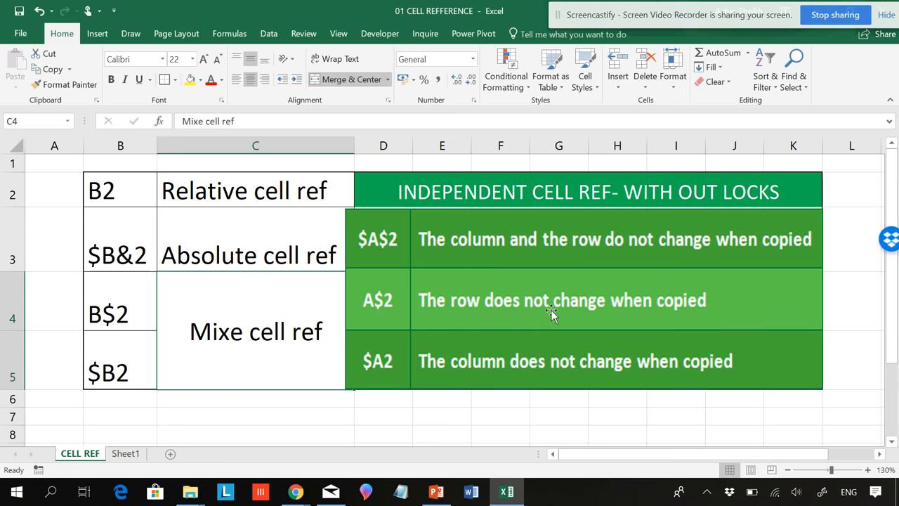
pyautogui.moveTo(569, 332)
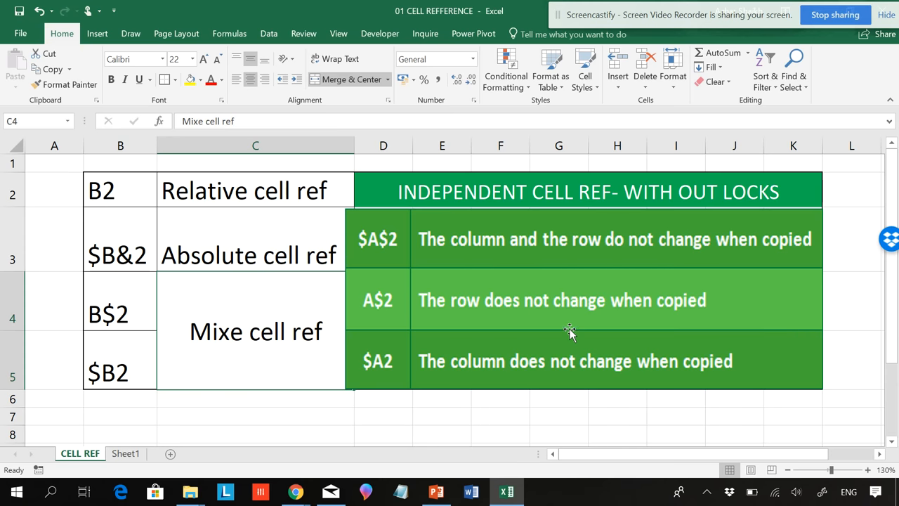
pyautogui.moveTo(564, 320)
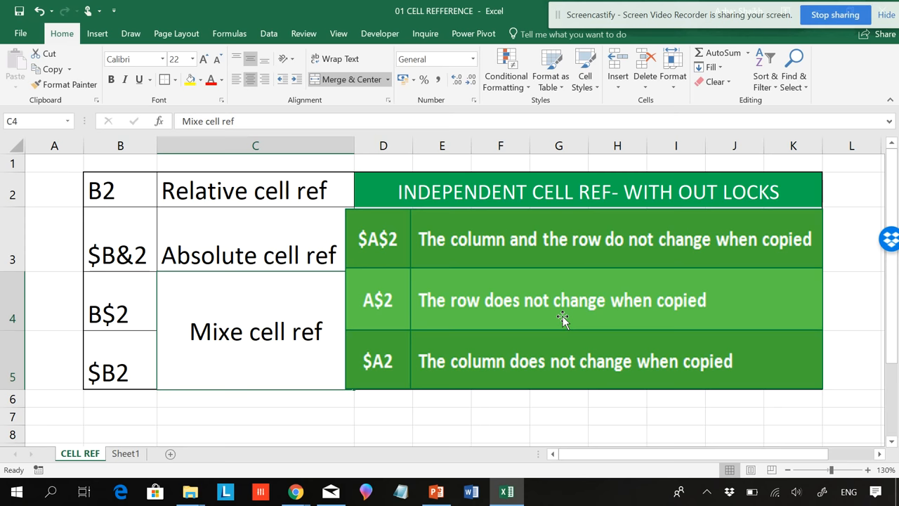
pyautogui.moveTo(549, 377)
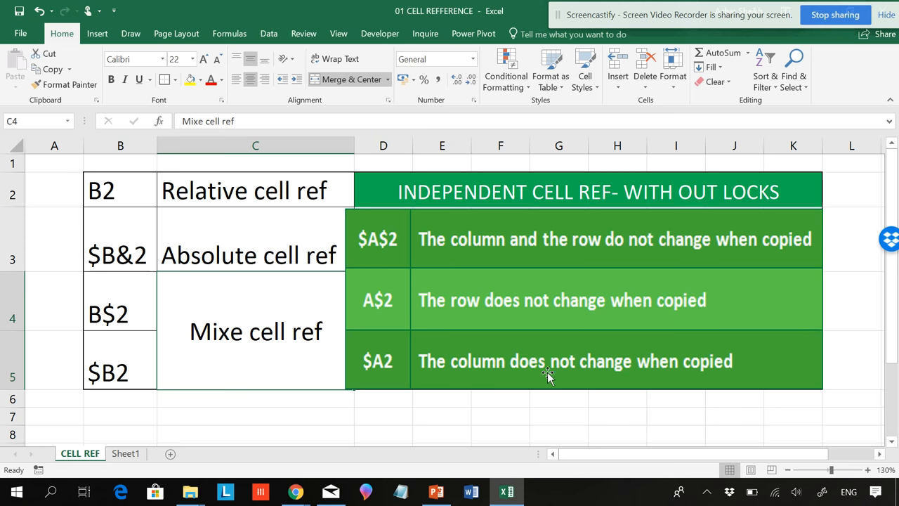
pyautogui.moveTo(700, 363)
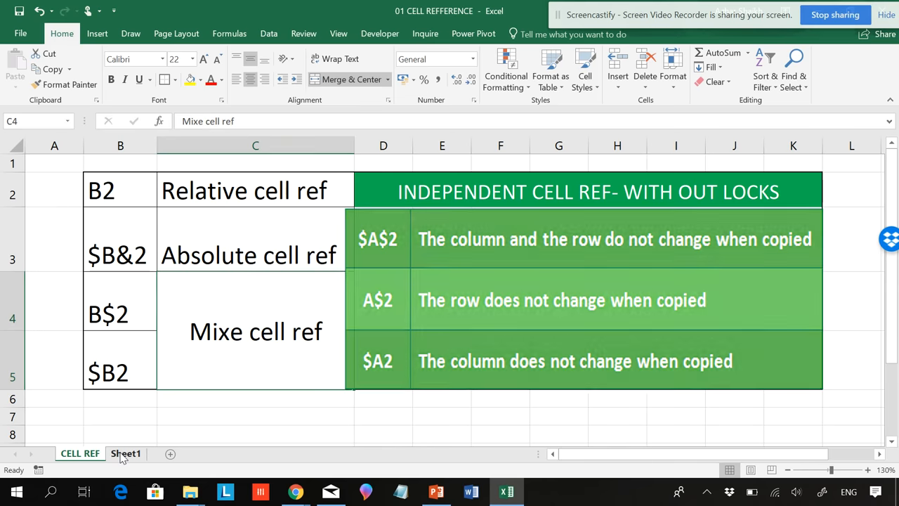
# Back on Sheet1, enter =C3+D3 in D14 to sum Amount and Planned.
pyautogui.click(125, 452)
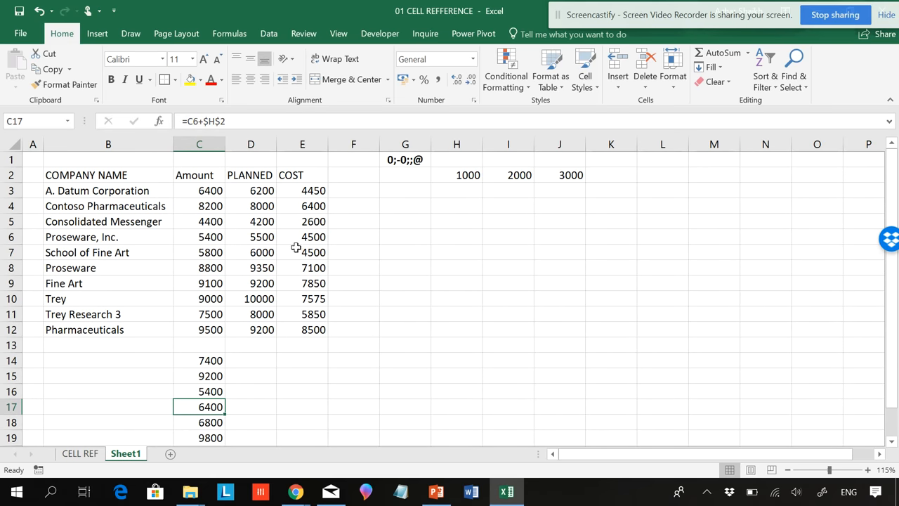
pyautogui.moveTo(216, 360)
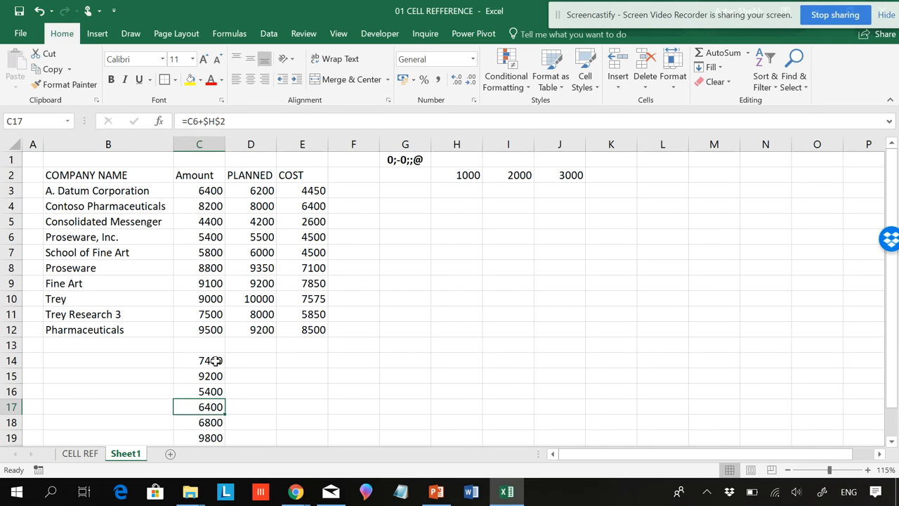
pyautogui.click(250, 360)
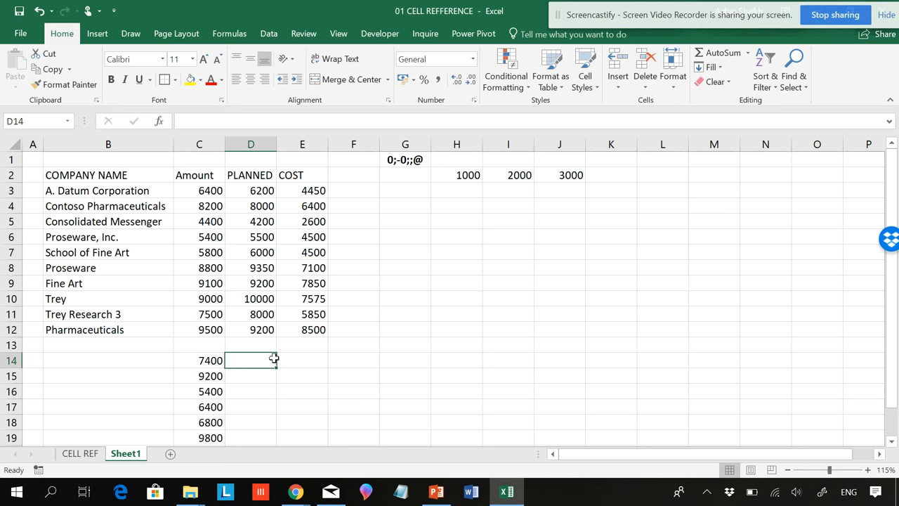
pyautogui.click(250, 191)
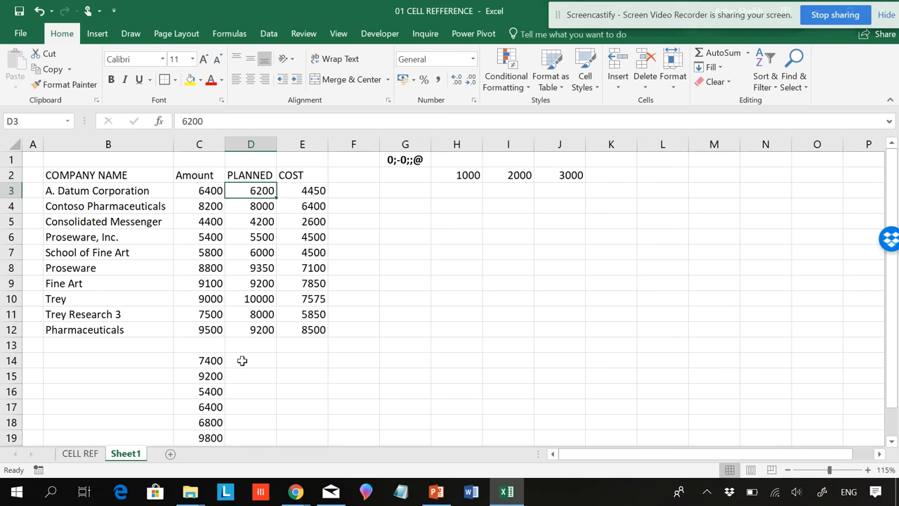
pyautogui.write('=')
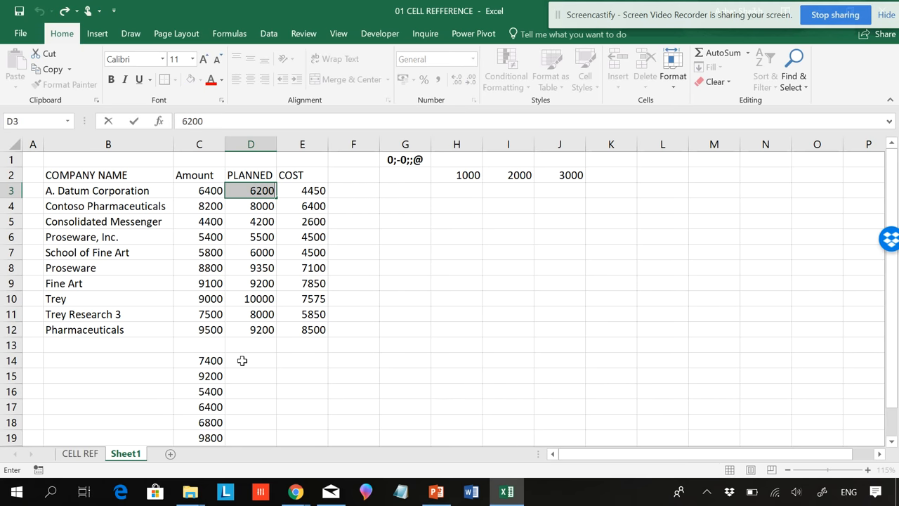
pyautogui.write('=')
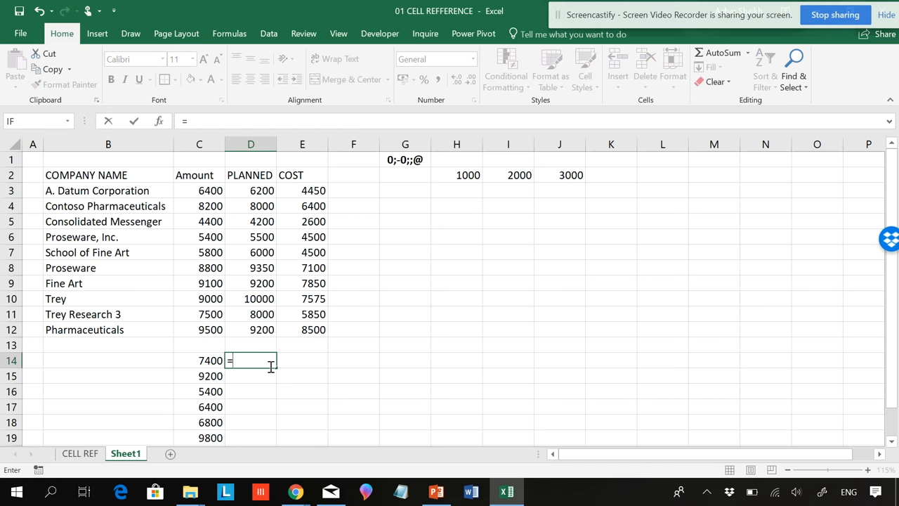
pyautogui.click(199, 192)
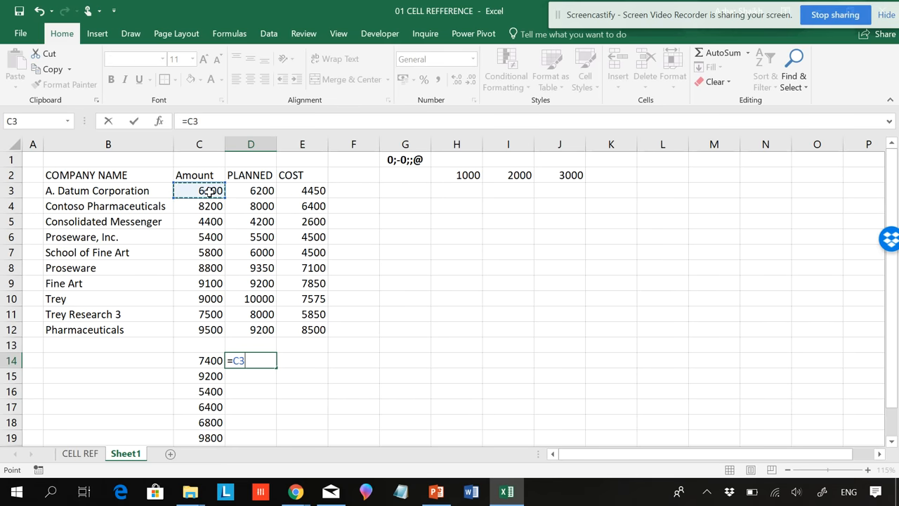
pyautogui.write('+')
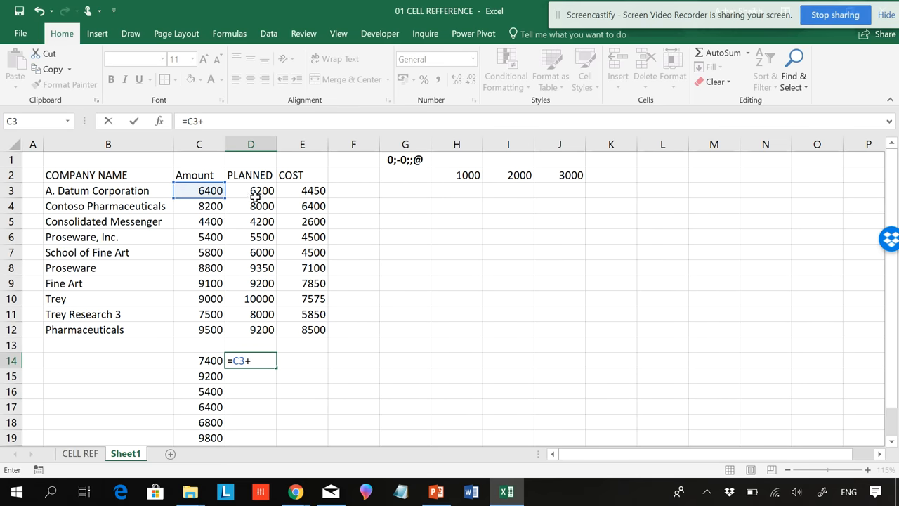
pyautogui.click(251, 191)
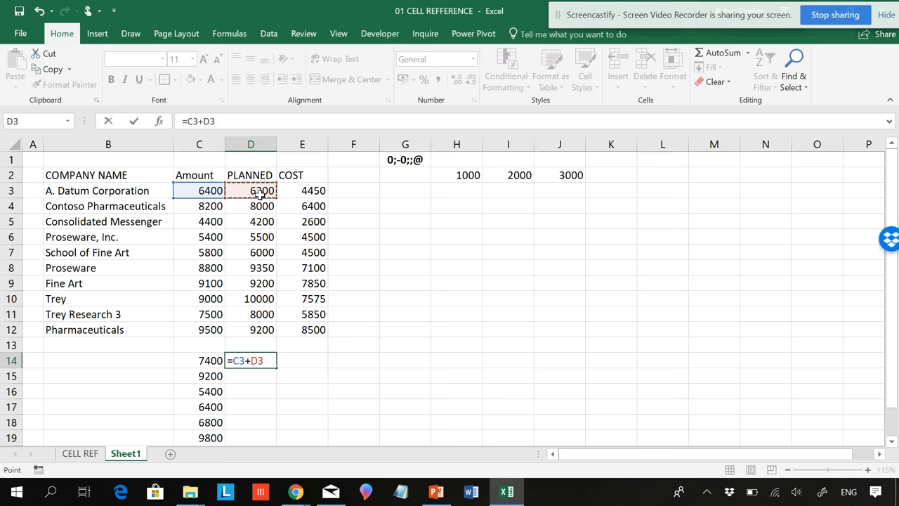
pyautogui.press('Enter')
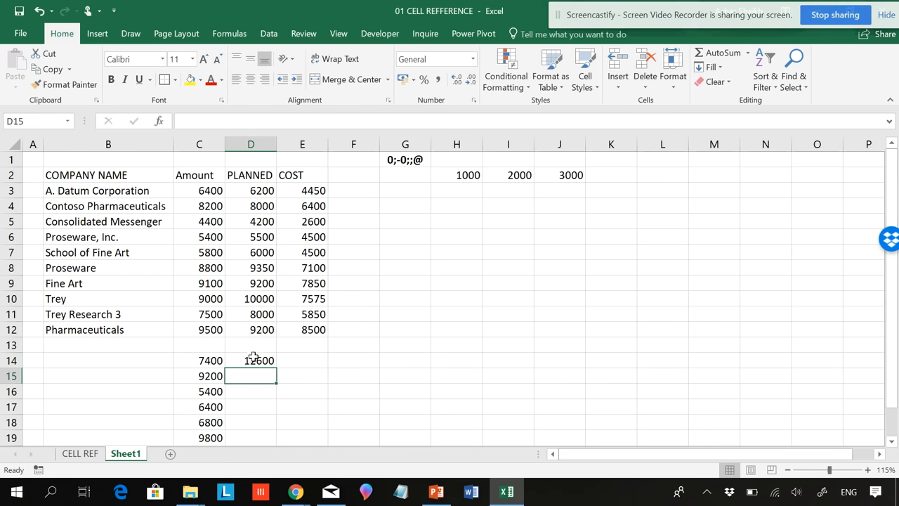
# Fill D14's relative formula down to D19 and check the shifted references in D15.
pyautogui.click(250, 360)
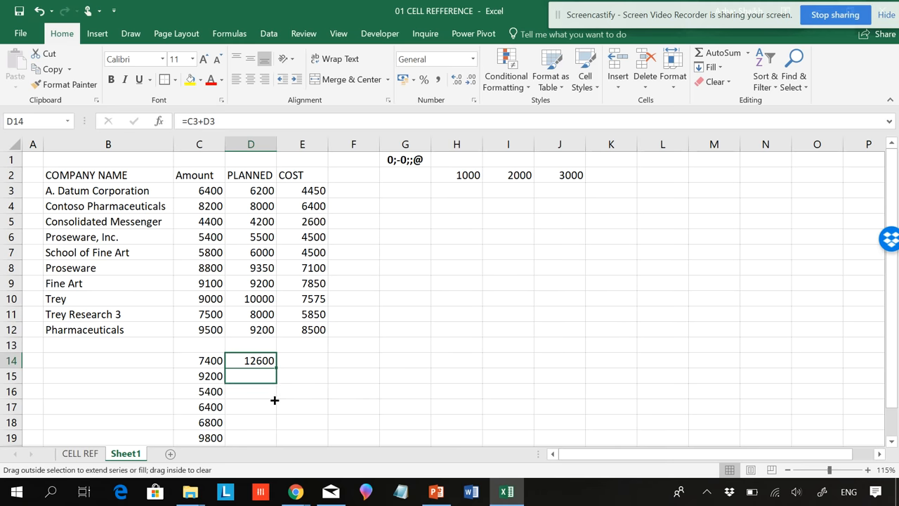
pyautogui.moveTo(250, 360); pyautogui.dragTo(250, 438)
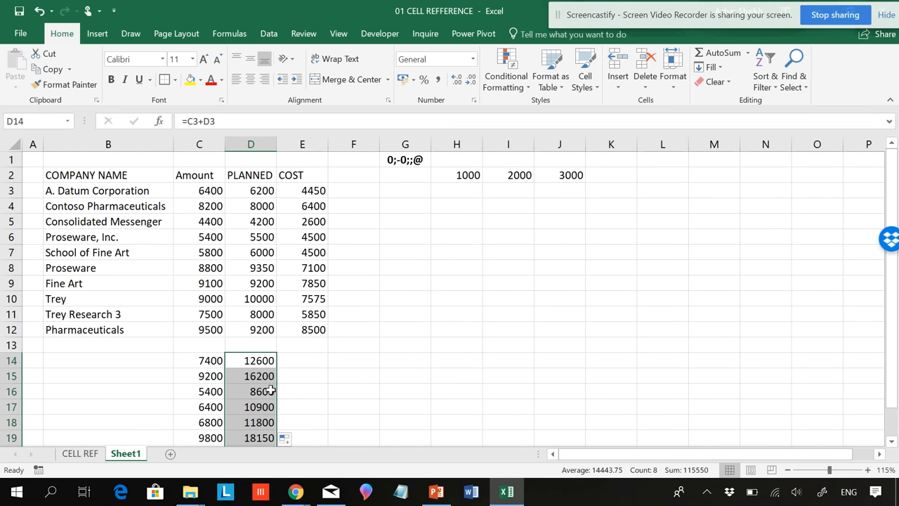
pyautogui.click(250, 377)
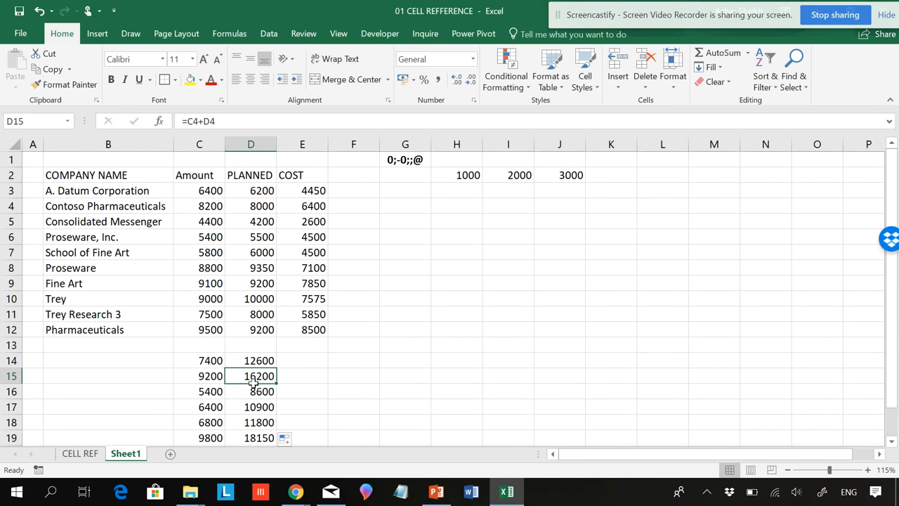
pyautogui.click(250, 360)
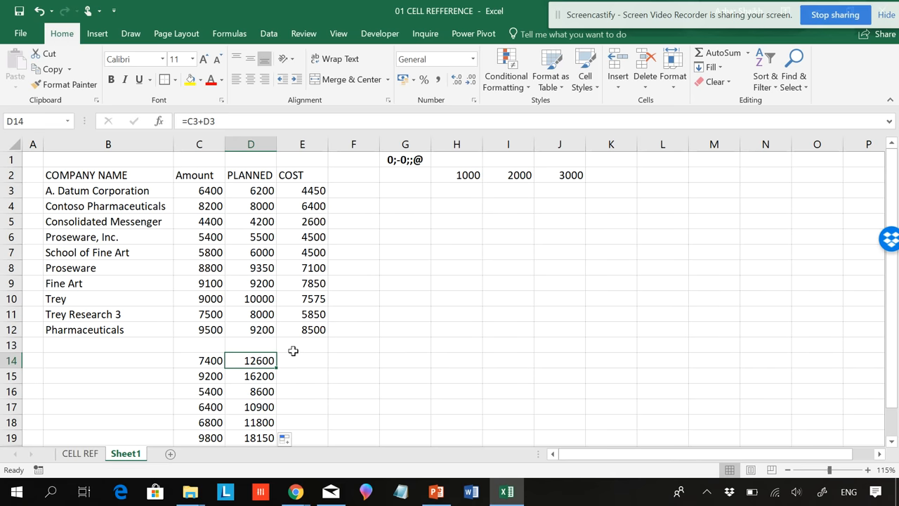
pyautogui.moveTo(266, 408)
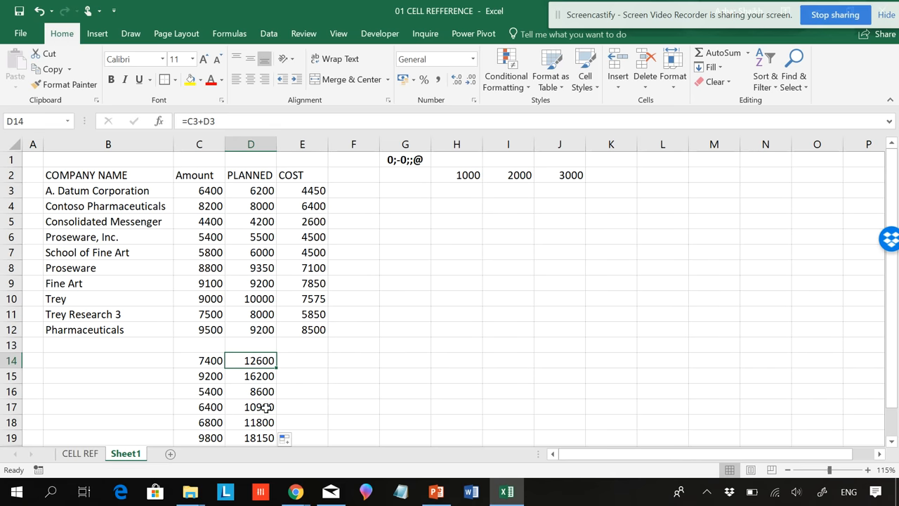
pyautogui.moveTo(258, 406)
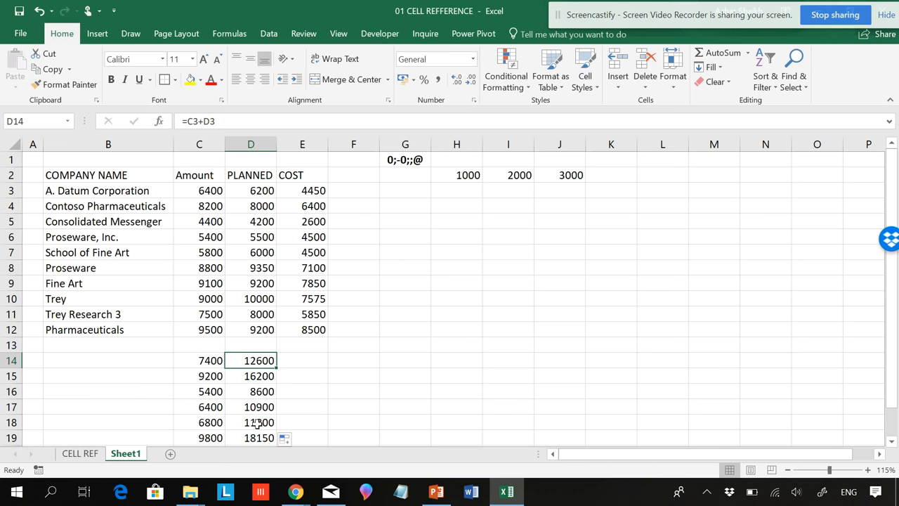
pyautogui.moveTo(260, 270)
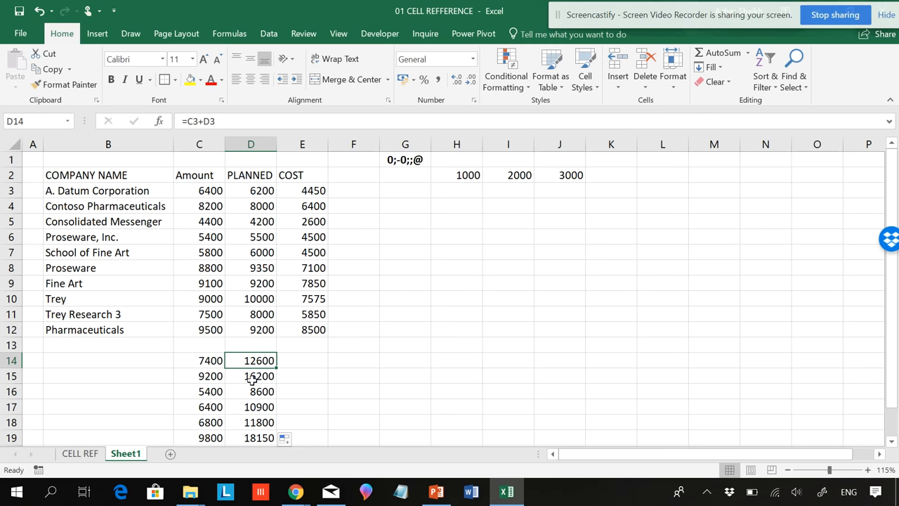
pyautogui.moveTo(304, 384)
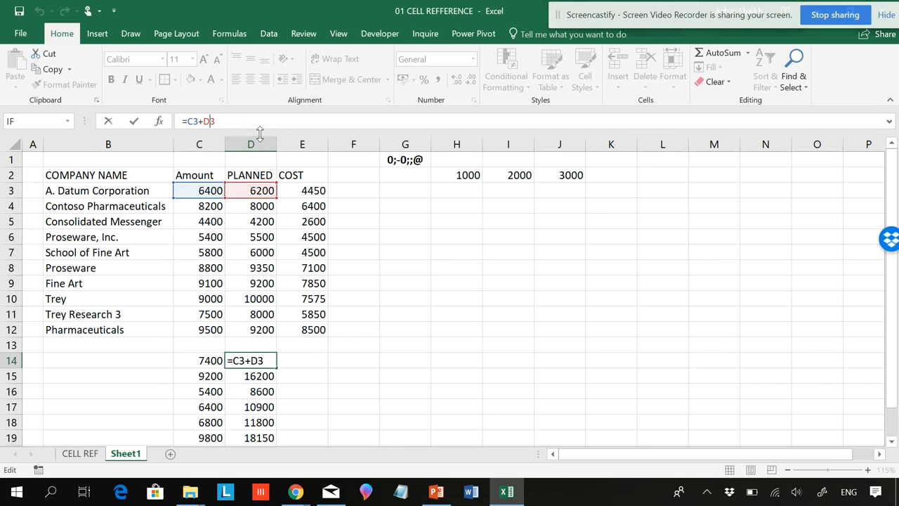
# After reviewing CELL REF, change D14 to =C3+$D3 with F4 and fill it down to D19.
pyautogui.click(79, 452)
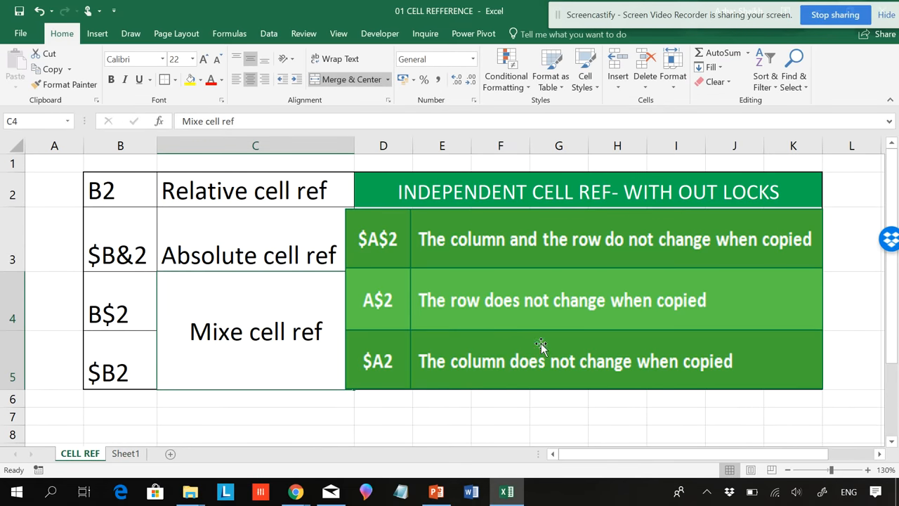
pyautogui.moveTo(373, 377)
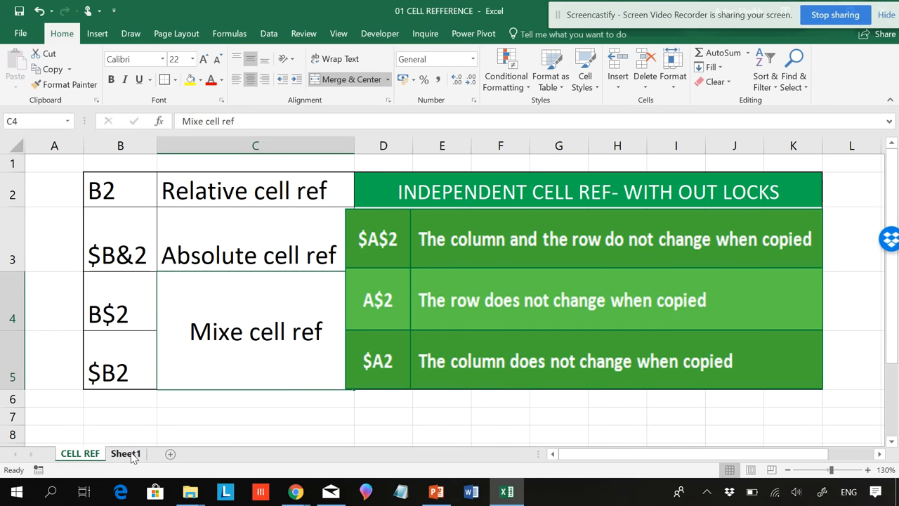
pyautogui.click(126, 453)
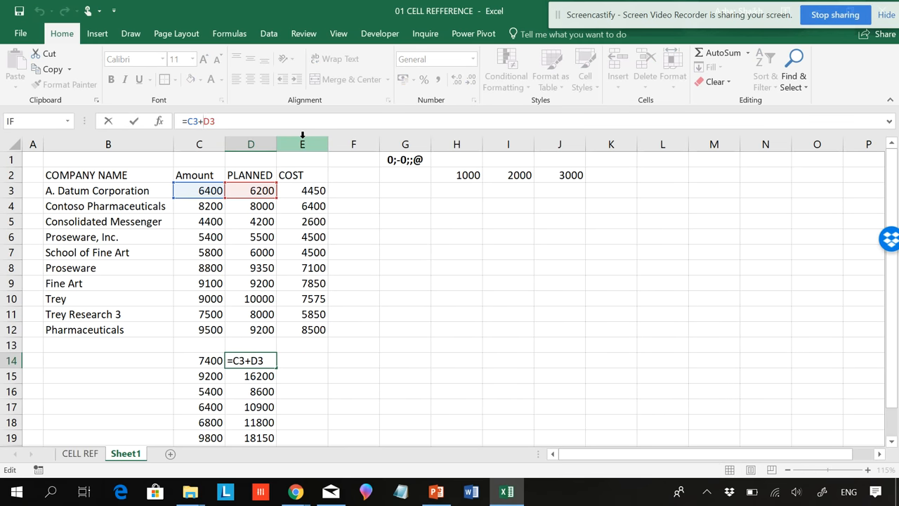
pyautogui.press('f4')
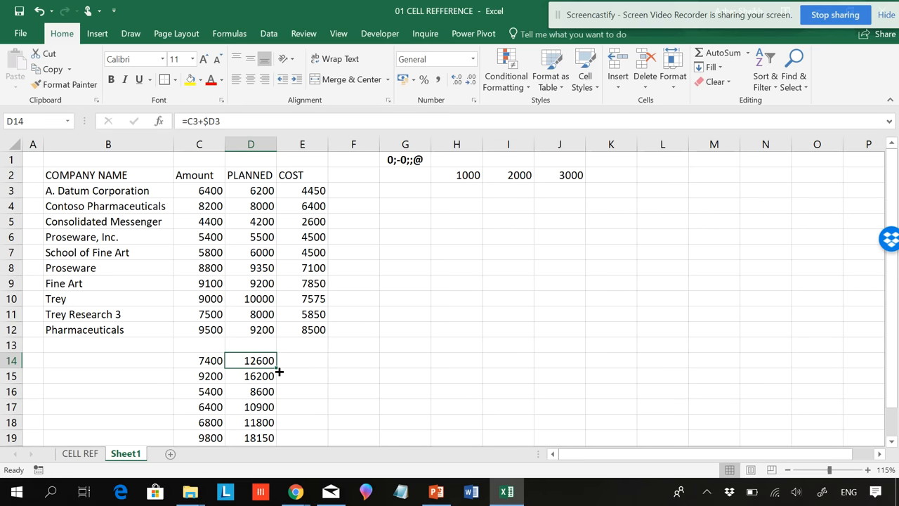
pyautogui.moveTo(250, 360); pyautogui.dragTo(250, 439)
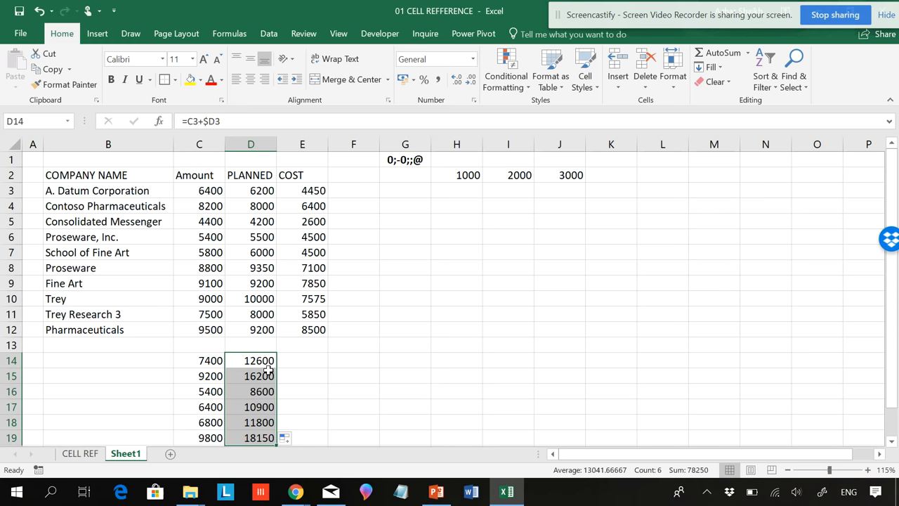
pyautogui.click(79, 452)
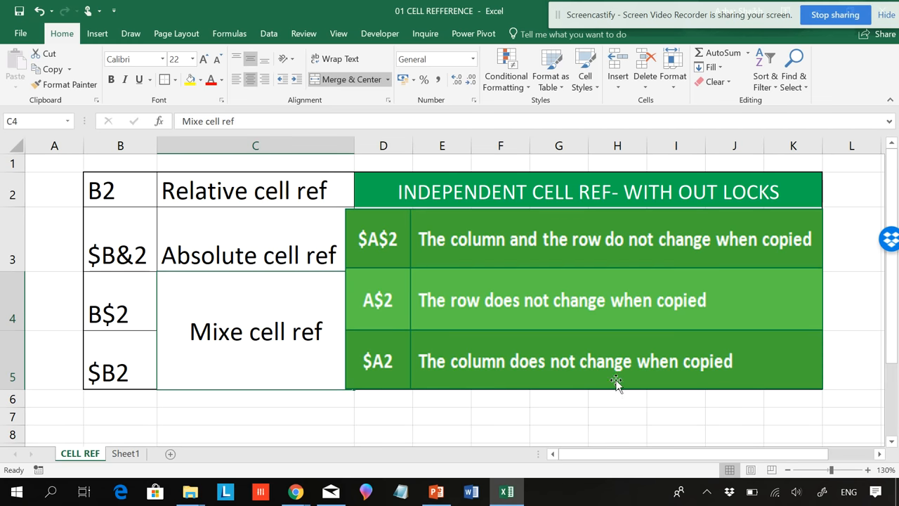
pyautogui.click(127, 452)
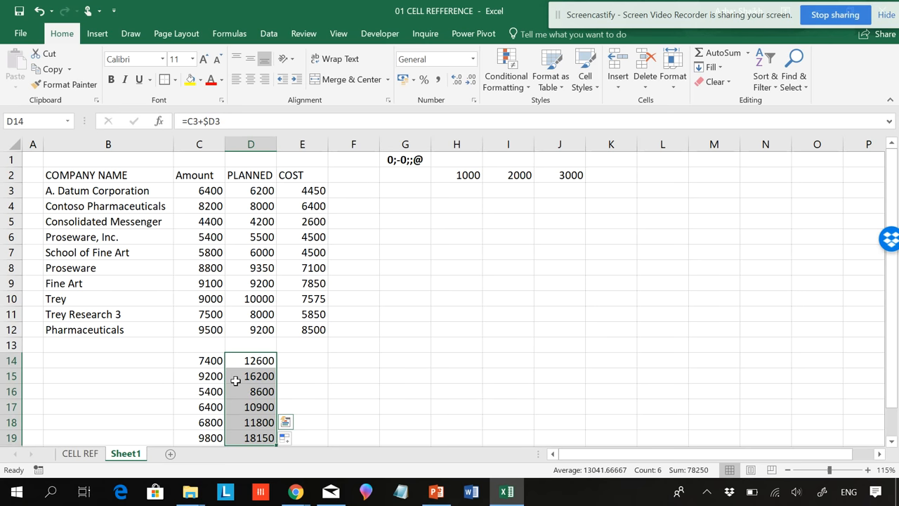
pyautogui.moveTo(317, 363)
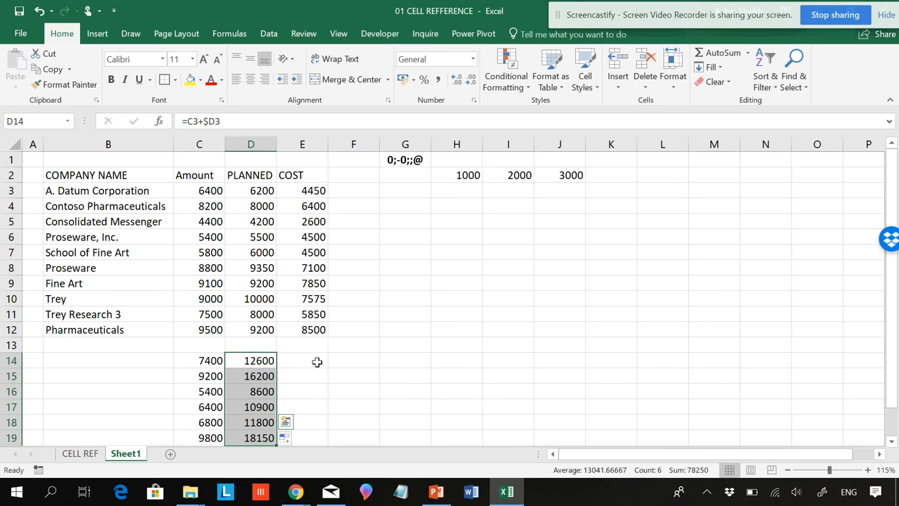
# Enter =C3+H2 in E14, adding the first Amount to 1000 for 7400.
pyautogui.click(302, 360)
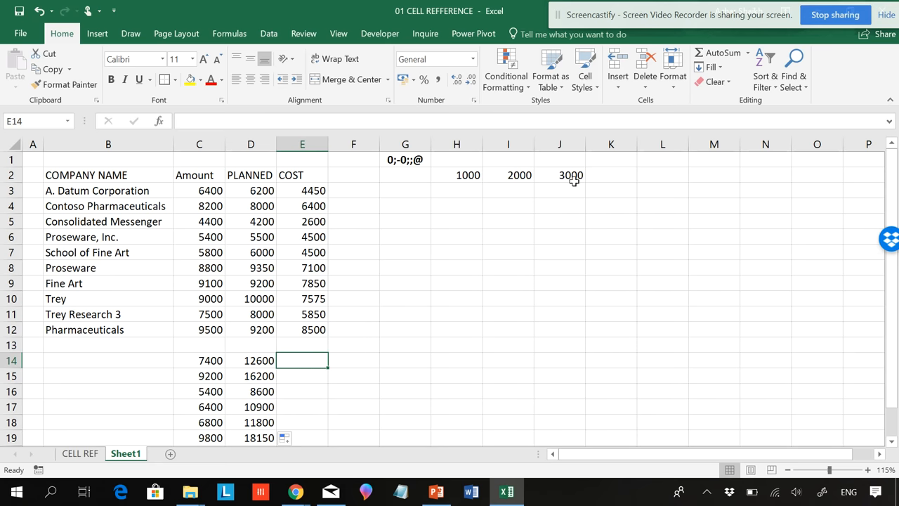
pyautogui.moveTo(236, 189)
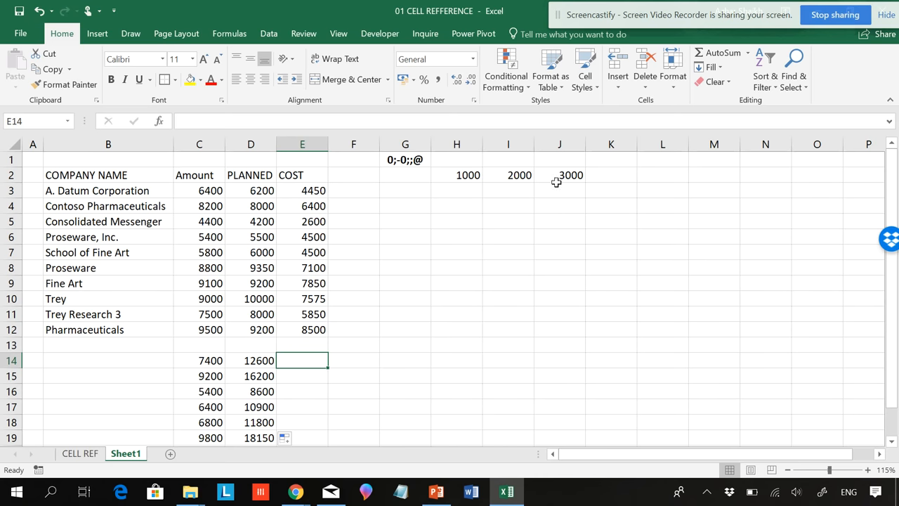
pyautogui.moveTo(605, 180)
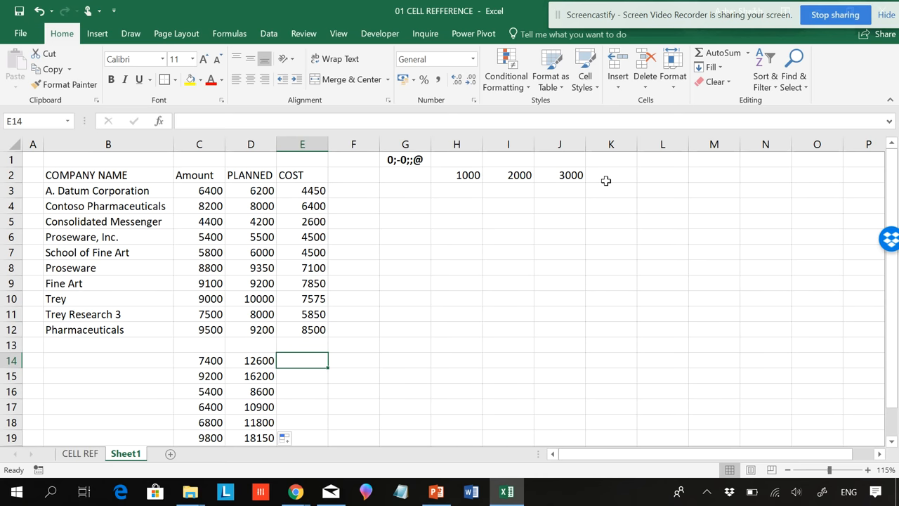
pyautogui.moveTo(298, 360)
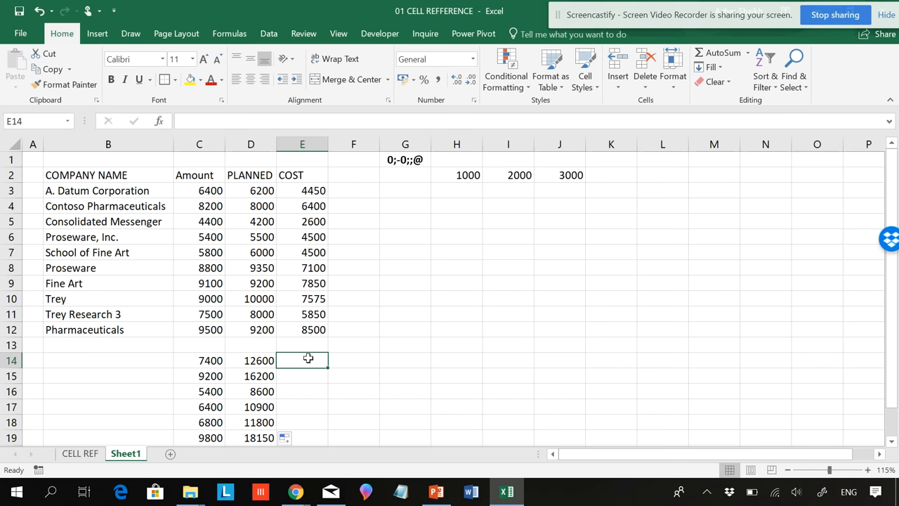
pyautogui.write('=')
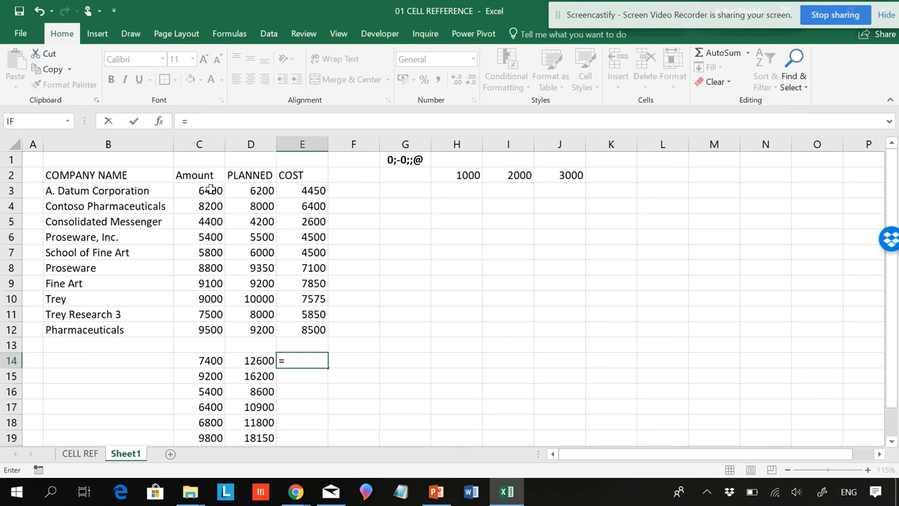
pyautogui.click(200, 191)
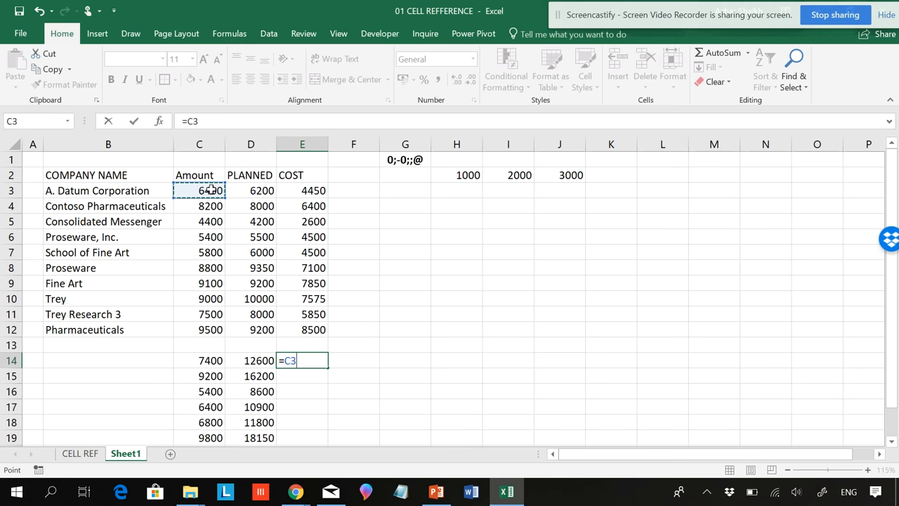
pyautogui.moveTo(244, 210)
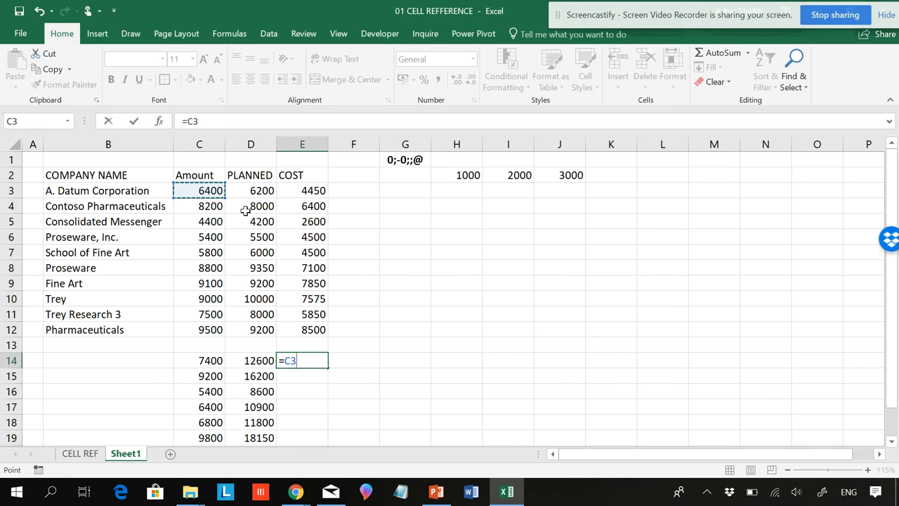
pyautogui.write('+')
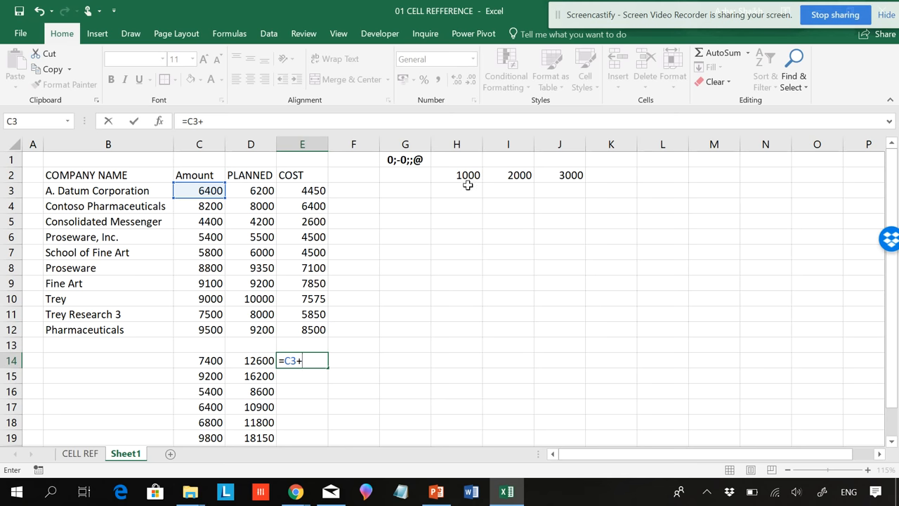
pyautogui.click(456, 175)
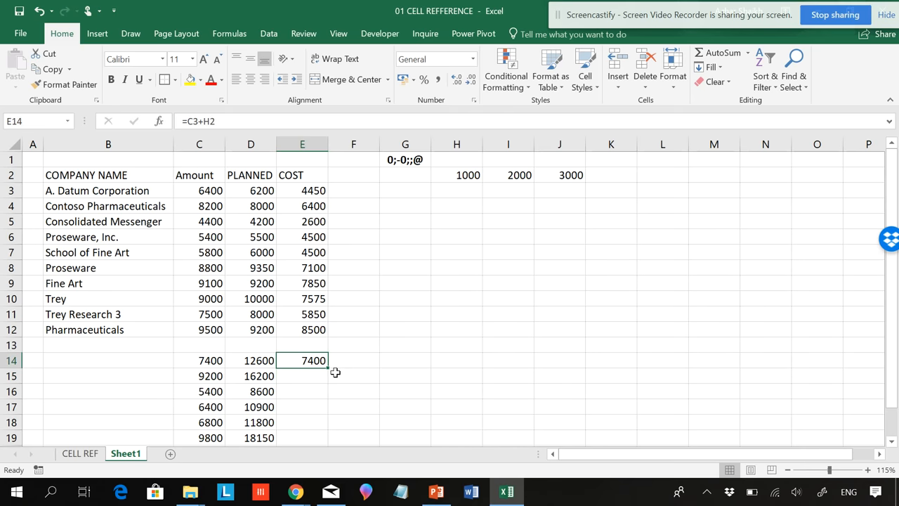
pyautogui.moveTo(317, 354)
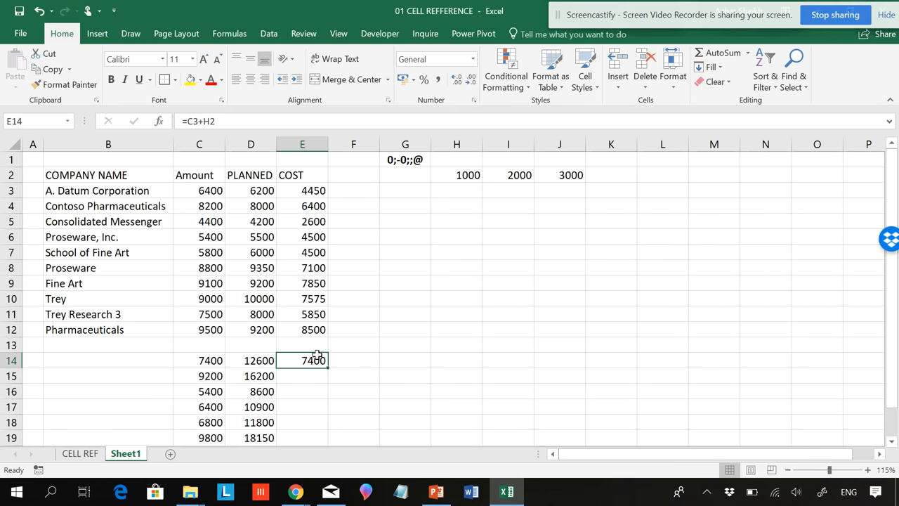
# Fill E14's formula right to G14 and inspect the shifted references giving 8200 and 7450.
pyautogui.doubleClick(302, 359)
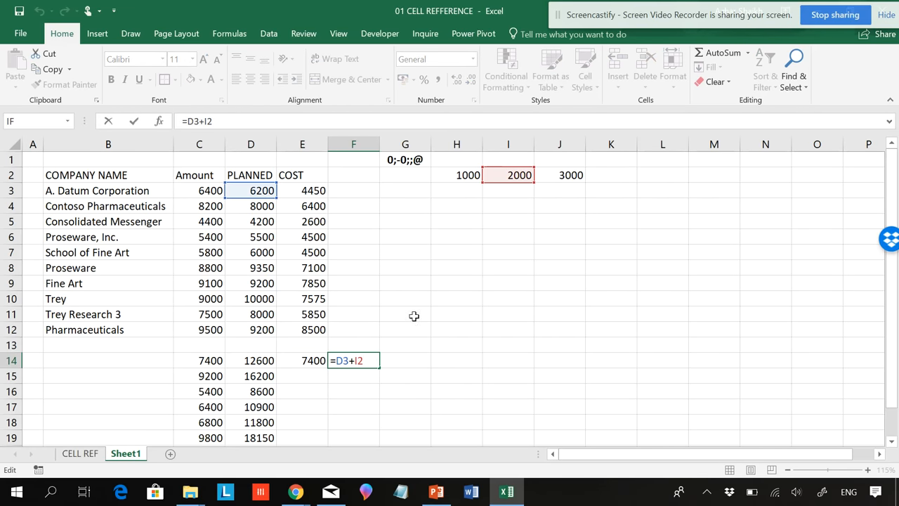
pyautogui.moveTo(534, 194)
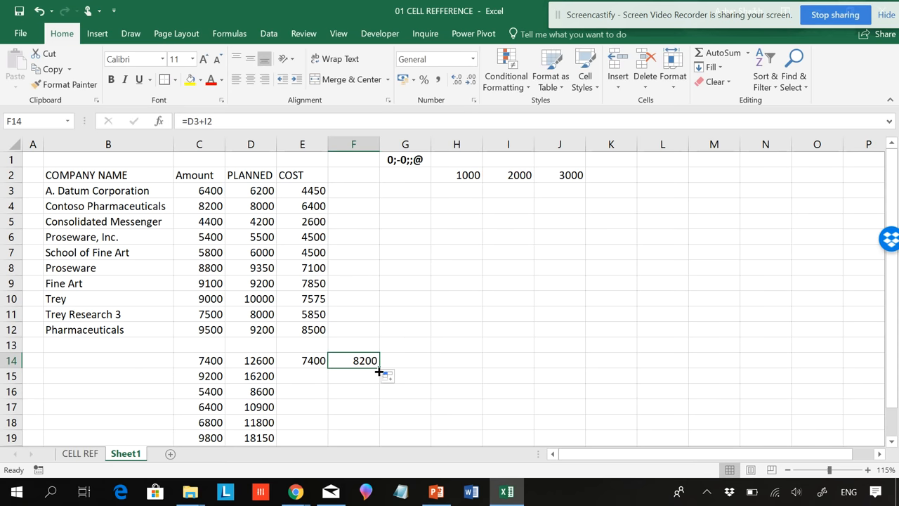
pyautogui.moveTo(378, 371); pyautogui.dragTo(404, 360)
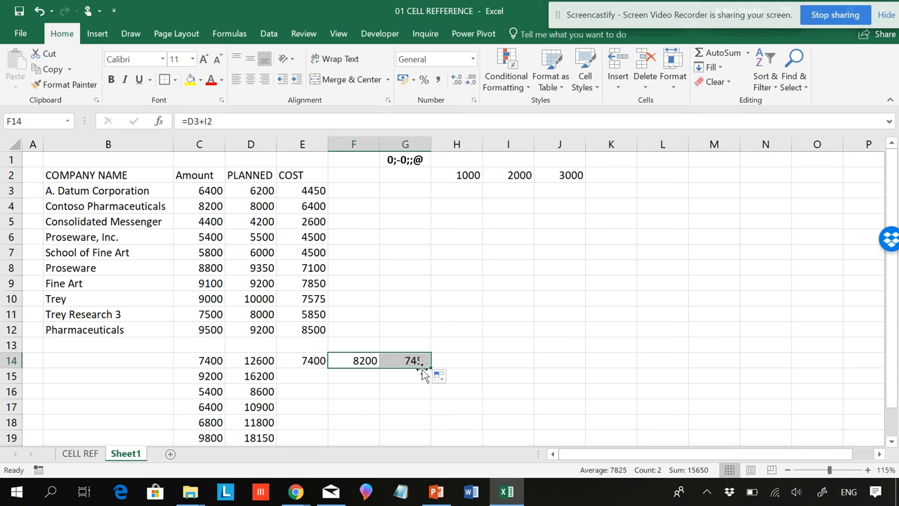
pyautogui.click(404, 360)
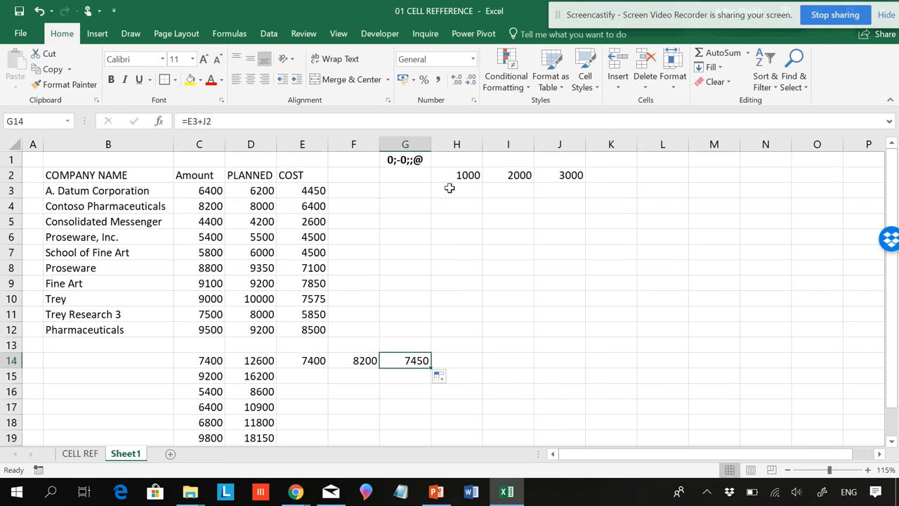
pyautogui.moveTo(593, 174)
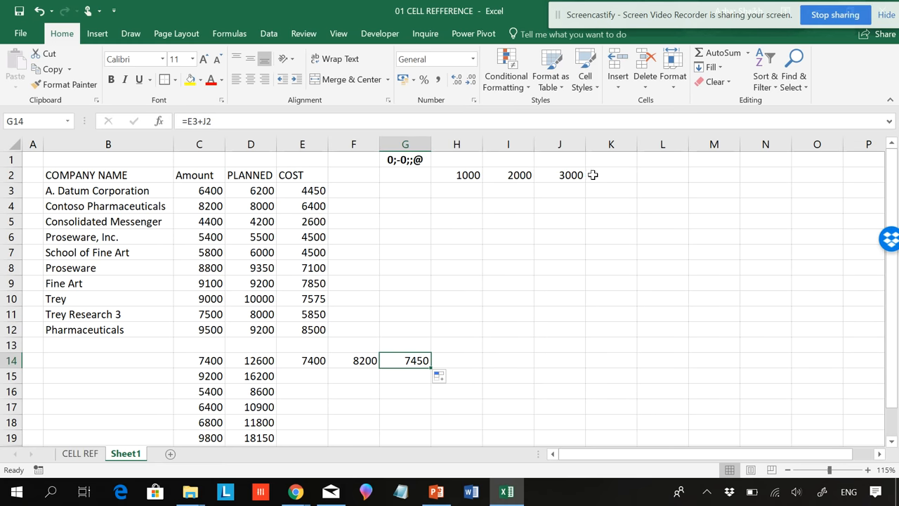
pyautogui.click(302, 359)
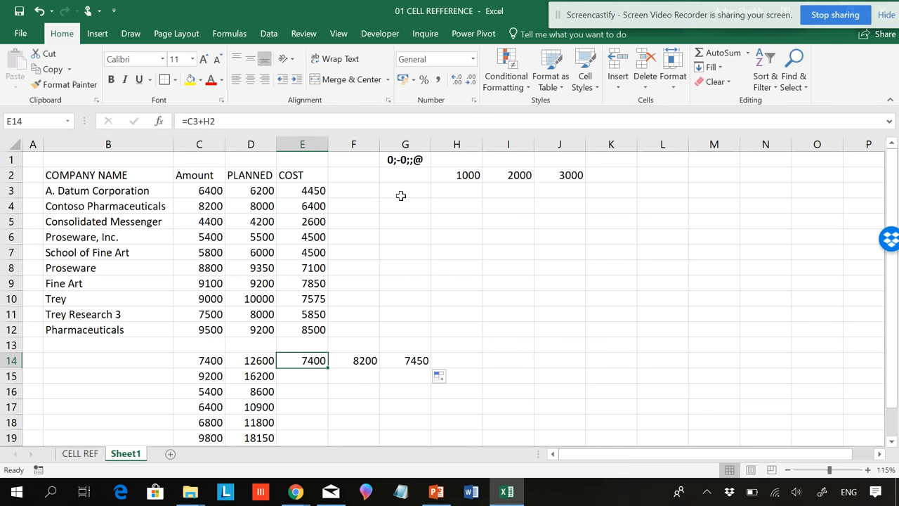
pyautogui.moveTo(370, 199)
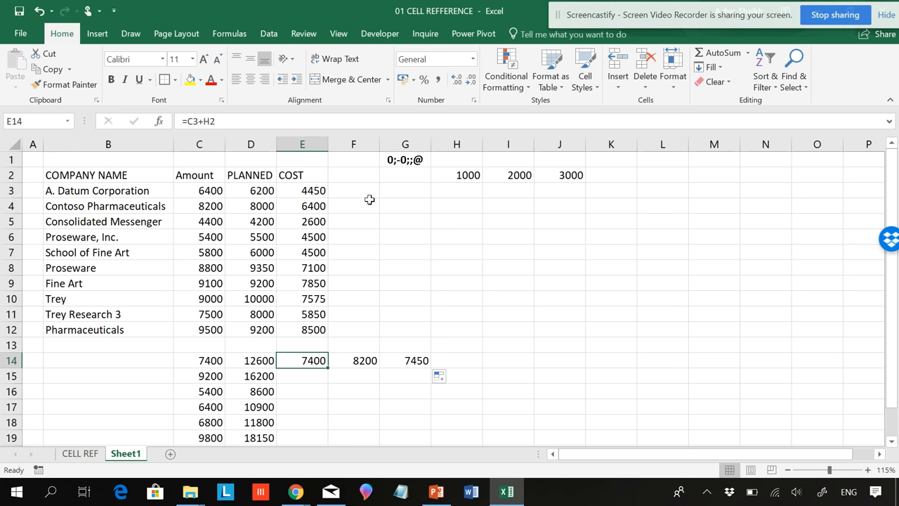
pyautogui.moveTo(279, 197)
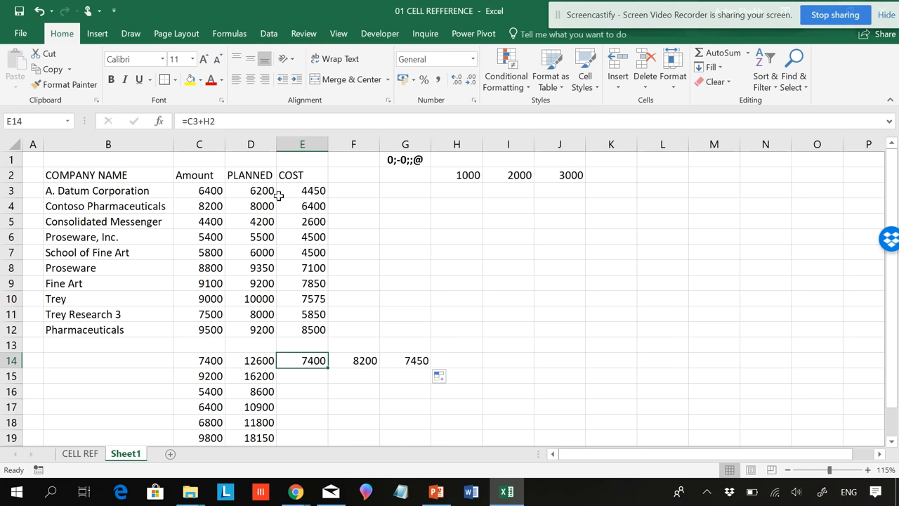
pyautogui.moveTo(263, 214)
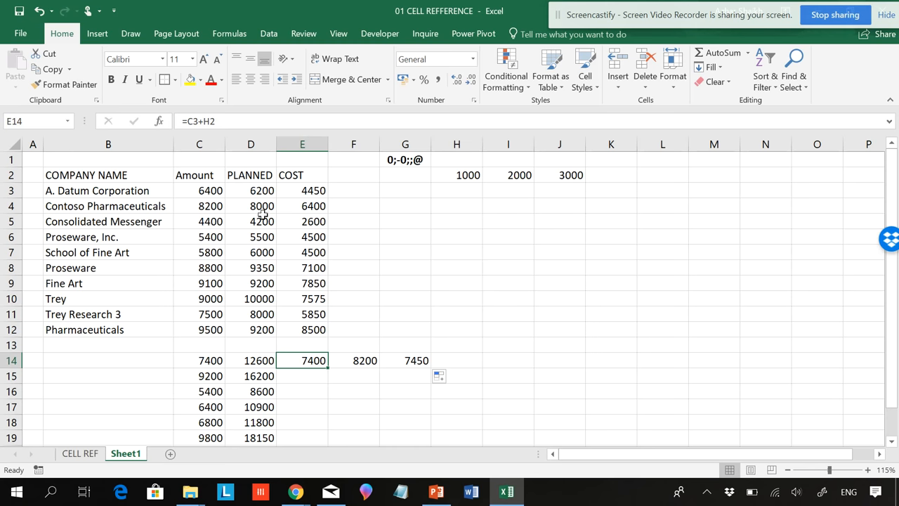
pyautogui.moveTo(228, 192)
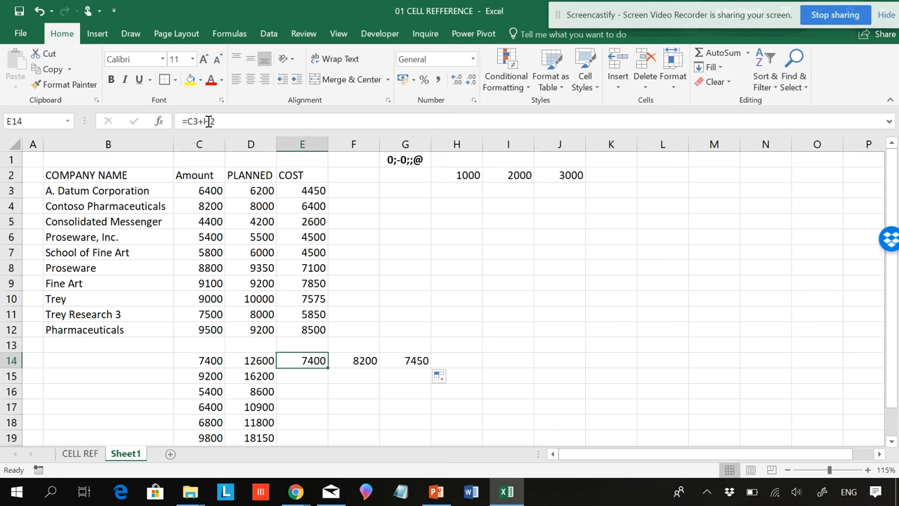
# Change E14 to =C3+H$2 with F4, fill it across to G14, then return to the CELL REF sheet.
pyautogui.click(456, 175)
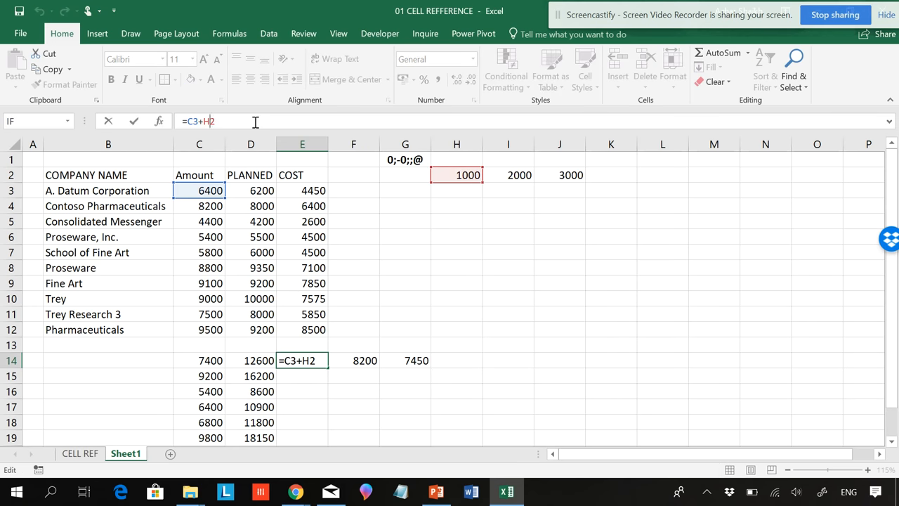
pyautogui.press('f4')
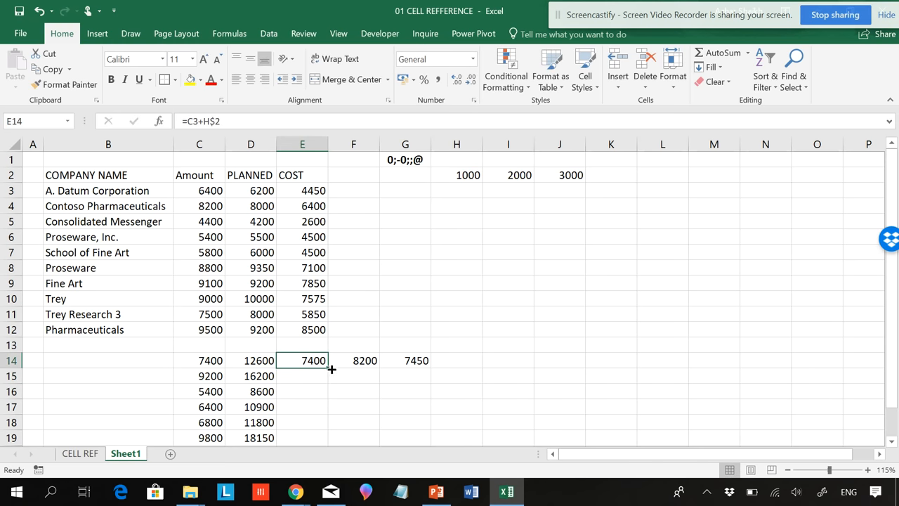
pyautogui.moveTo(313, 360); pyautogui.dragTo(366, 360)
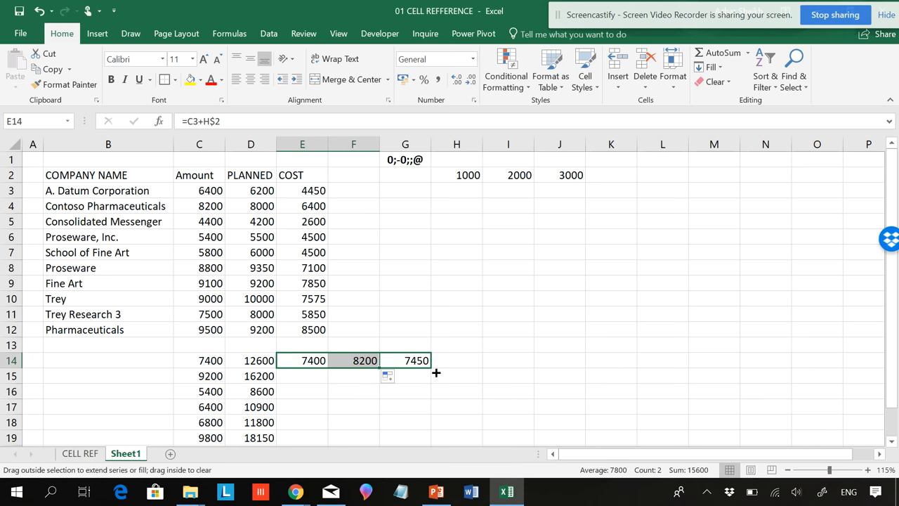
pyautogui.click(404, 359)
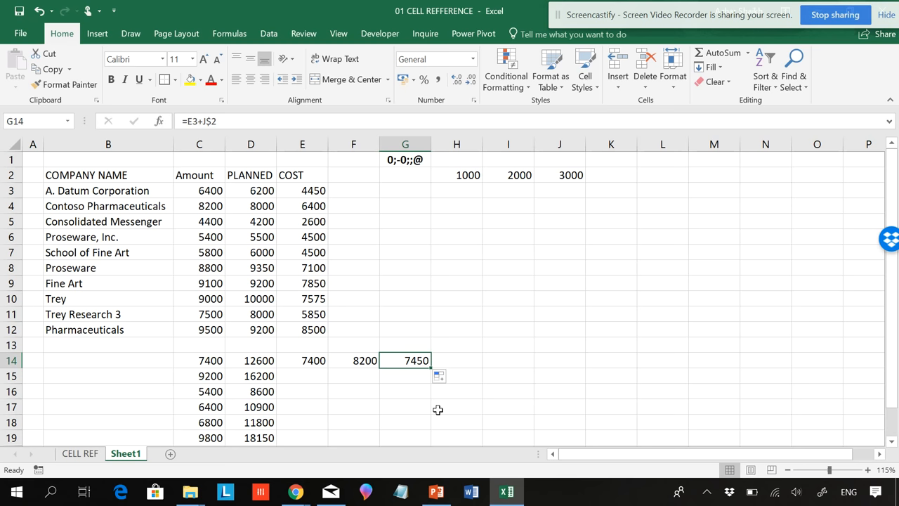
pyautogui.moveTo(387, 402)
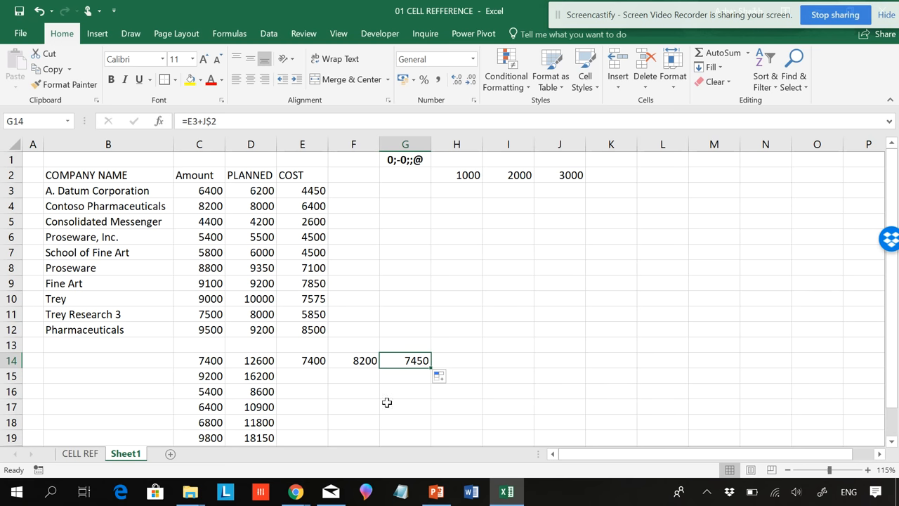
pyautogui.click(302, 360)
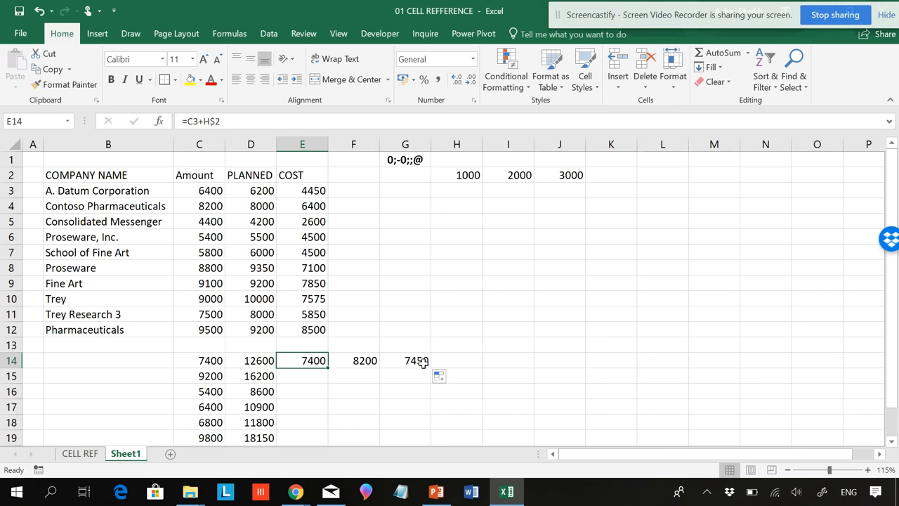
pyautogui.click(79, 453)
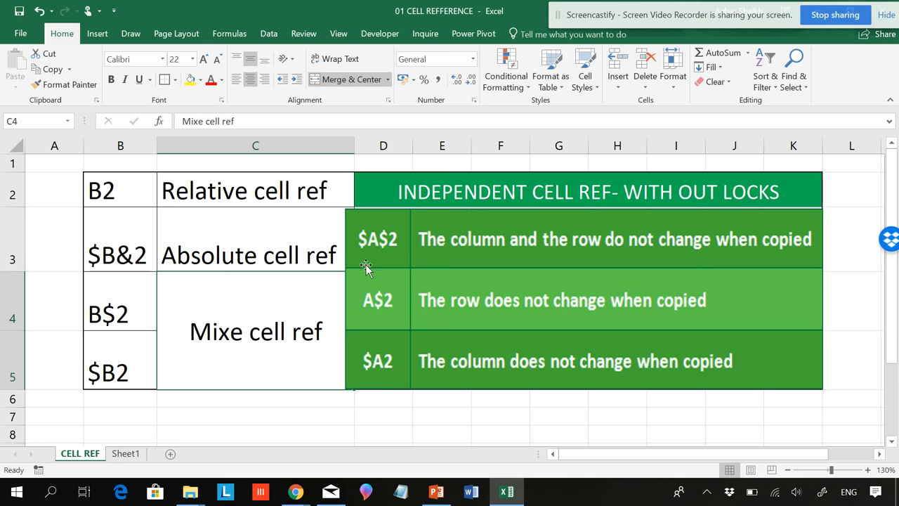
pyautogui.moveTo(458, 305)
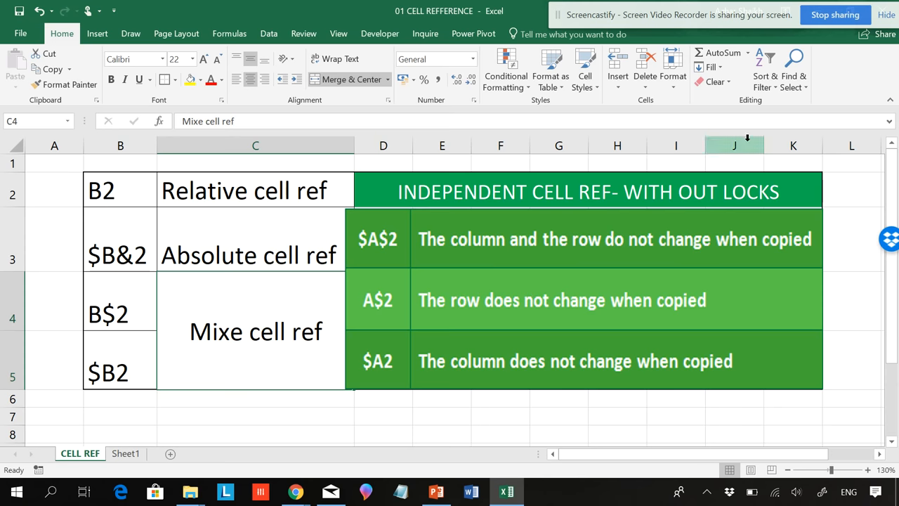
pyautogui.moveTo(846, 35)
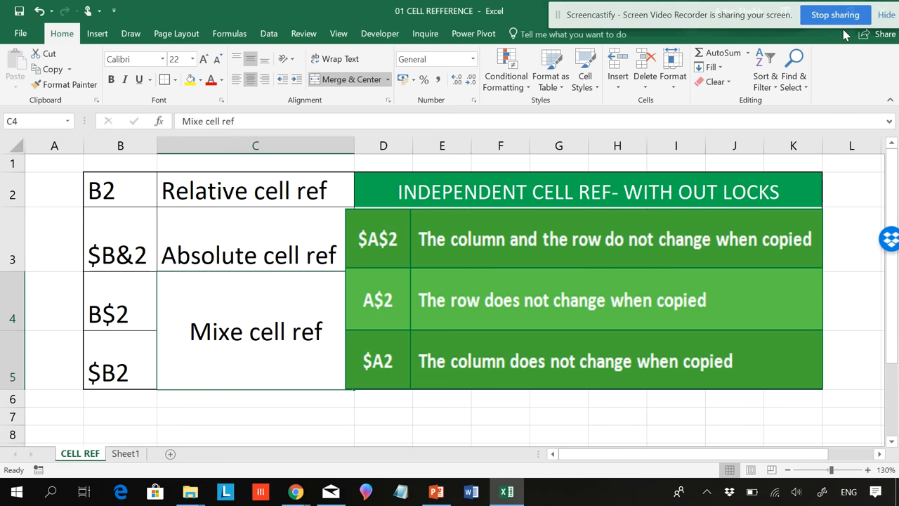